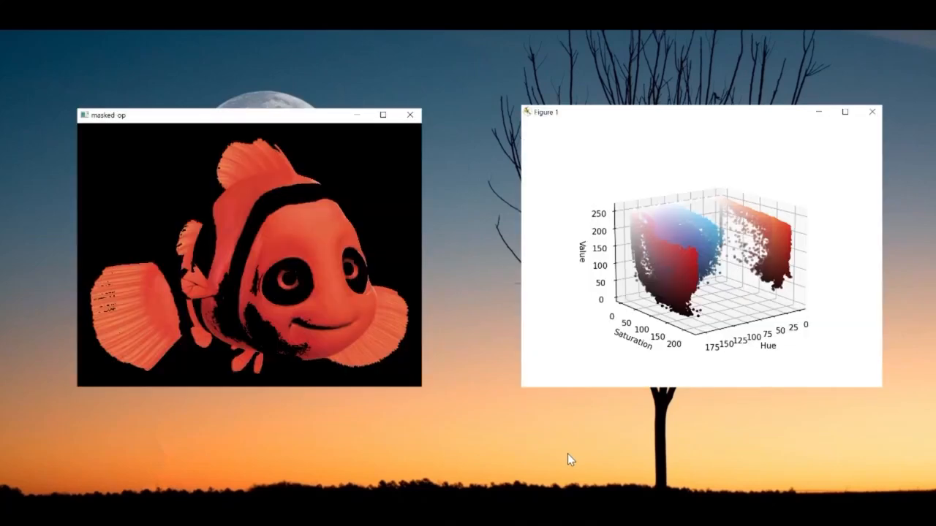
Open nemo1.png in Photos to view the original clownfish source picture.
click(872, 112)
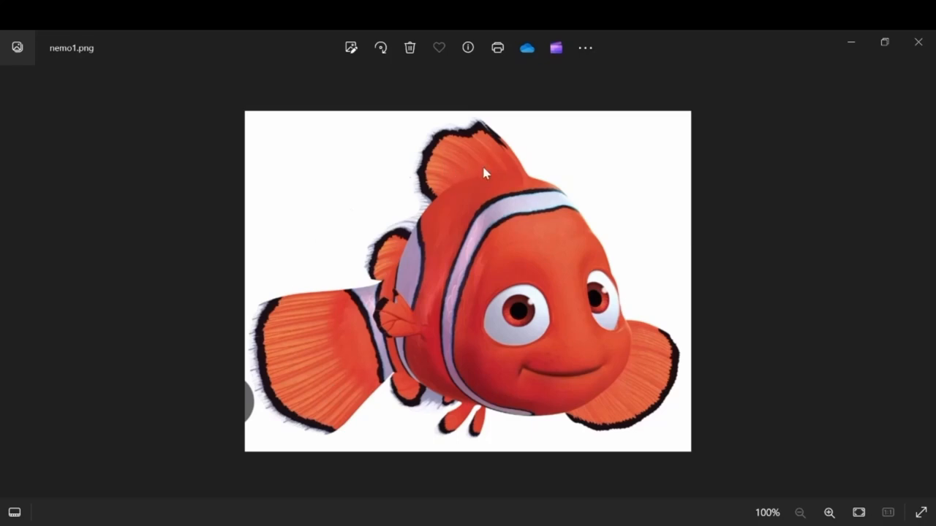
mouse_move(438, 424)
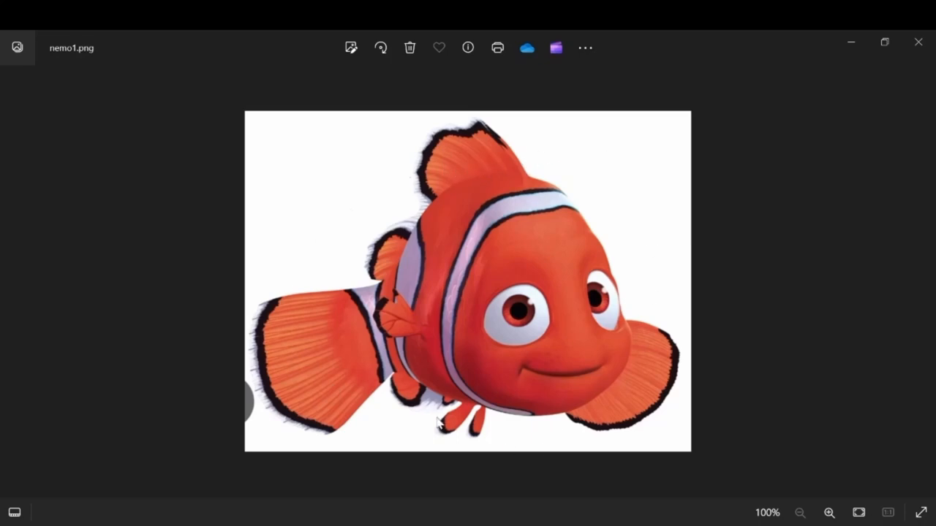
mouse_move(455, 245)
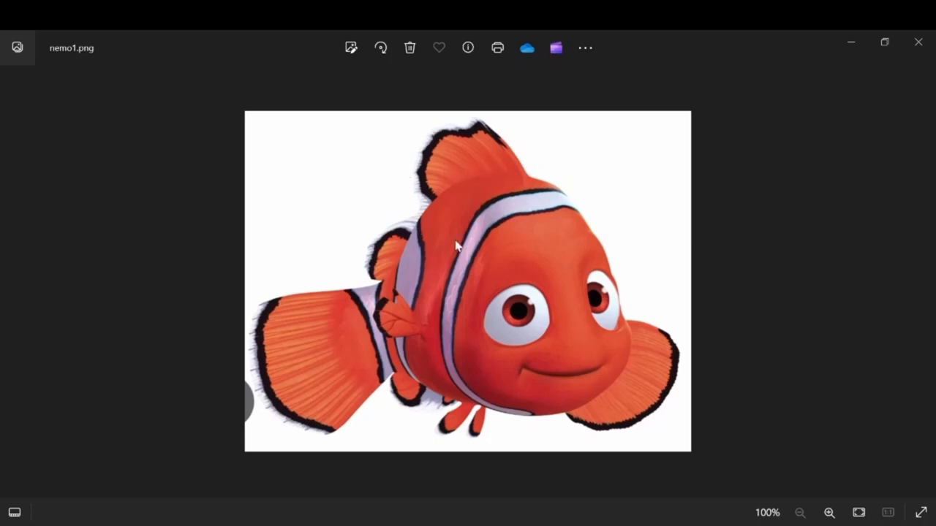
mouse_move(624, 317)
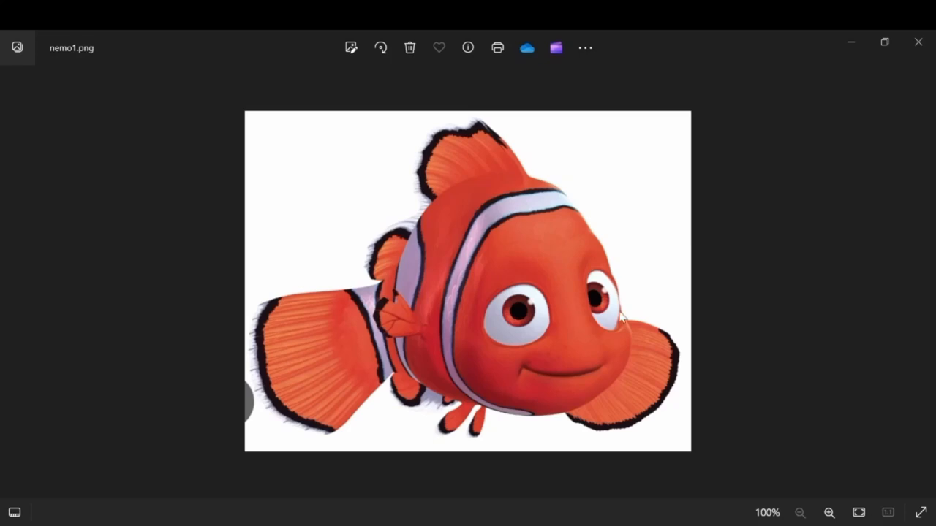
mouse_move(634, 451)
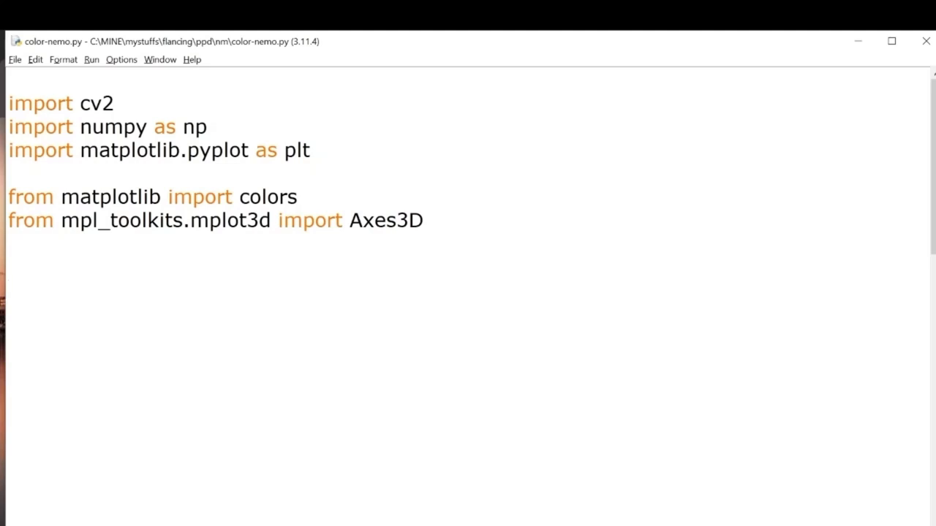
Highlight the plt, colors, matplotlib and Axes3D imports, then add a '# load the image' comment.
double_click(194, 127)
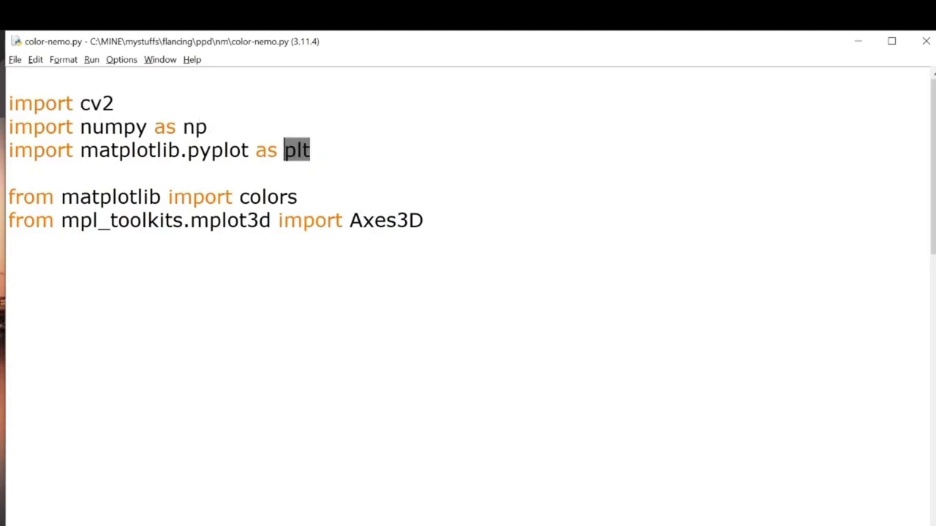
double_click(267, 196)
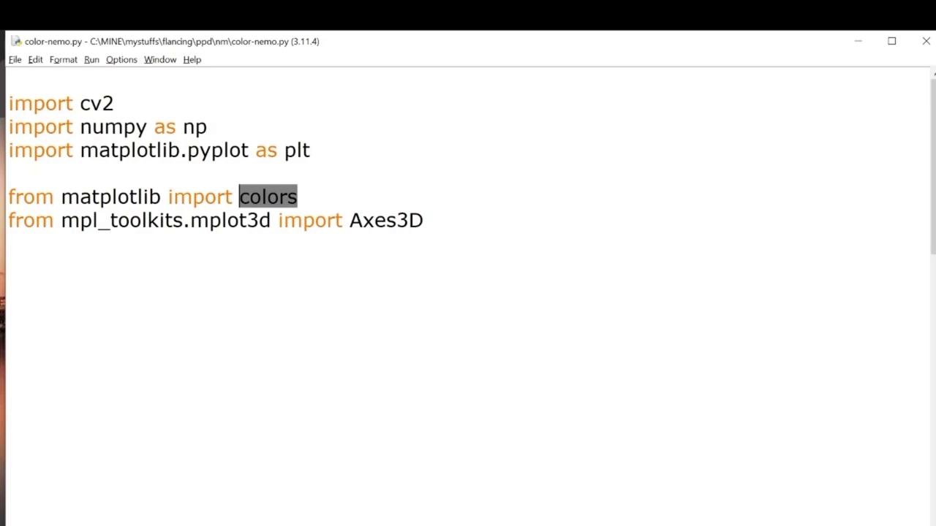
double_click(109, 196)
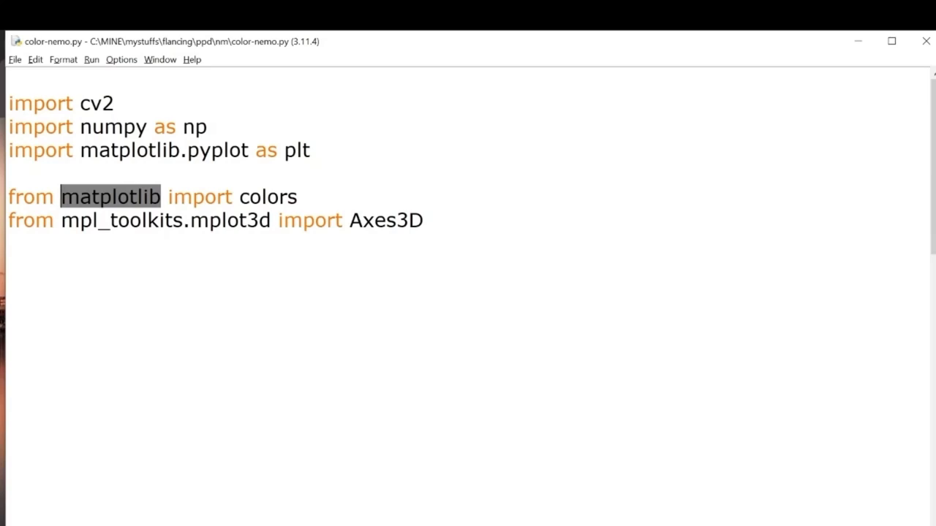
click(349, 220)
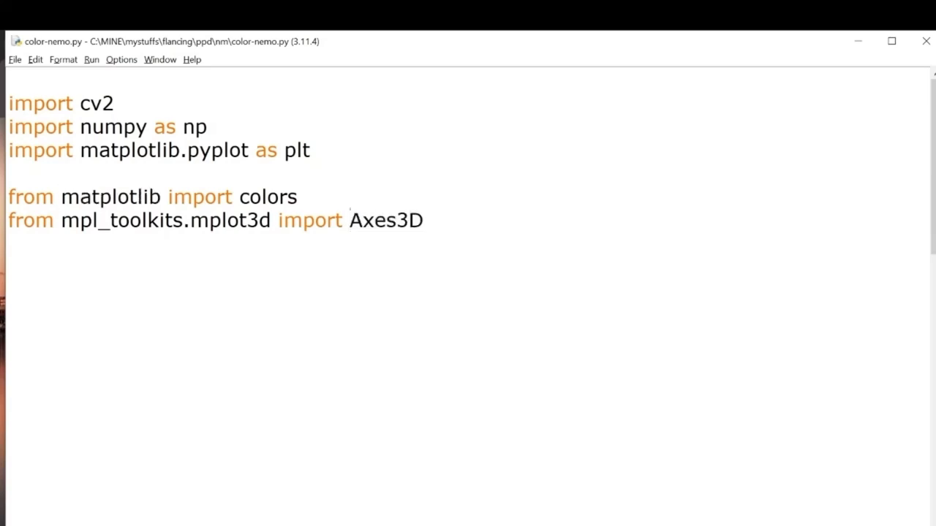
double_click(386, 220)
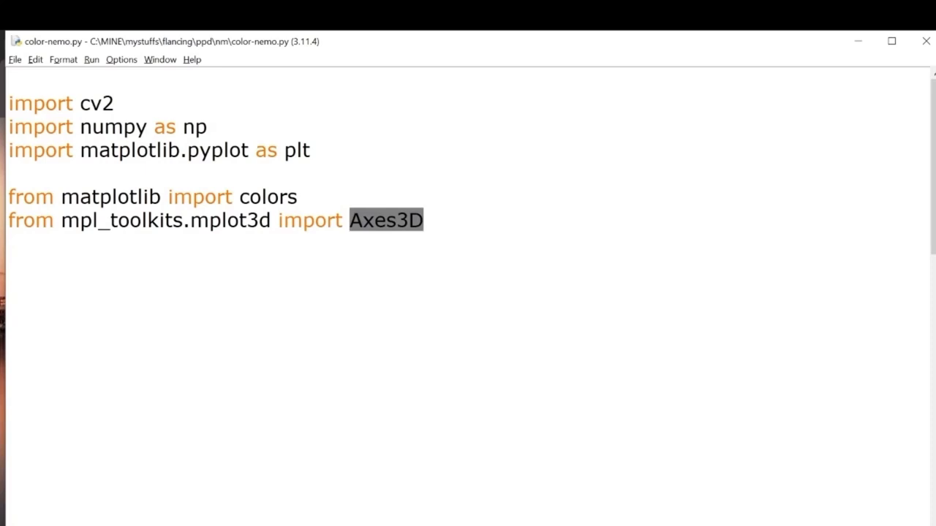
text(# load the image)
text(image = cv2.imread('nemo1.png)
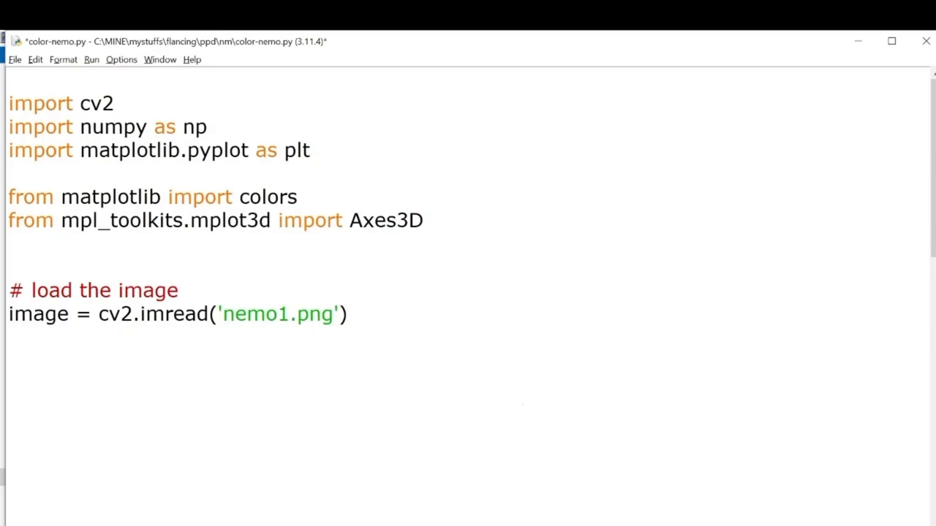
Add the '# convert to rgb' section, save, and run to print shape (700, 916, 3).
text(# convert to rgb)
text(print(nemo.shape))
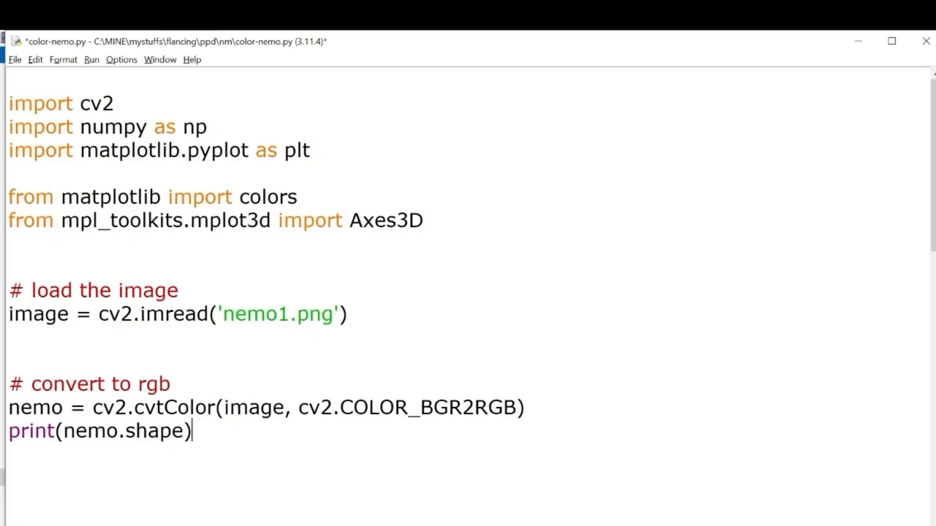
key(ctrl+s)
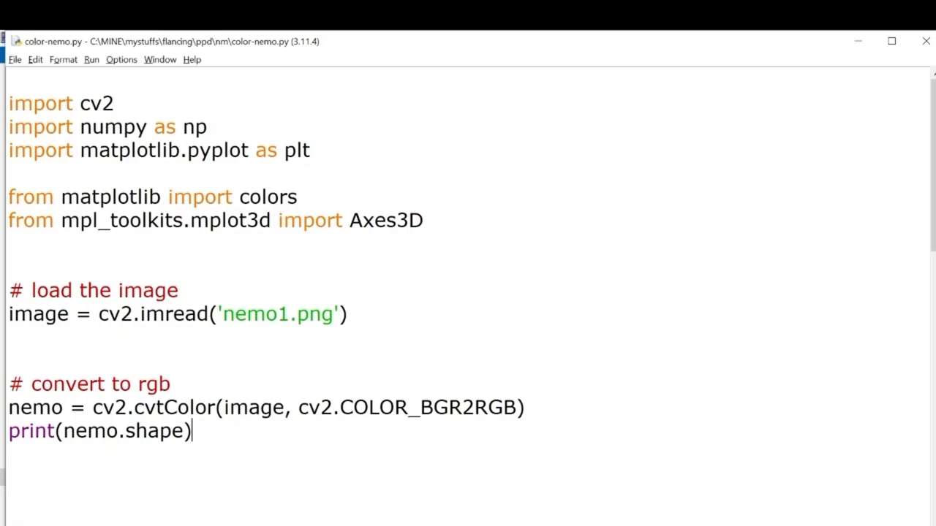
key(F5)
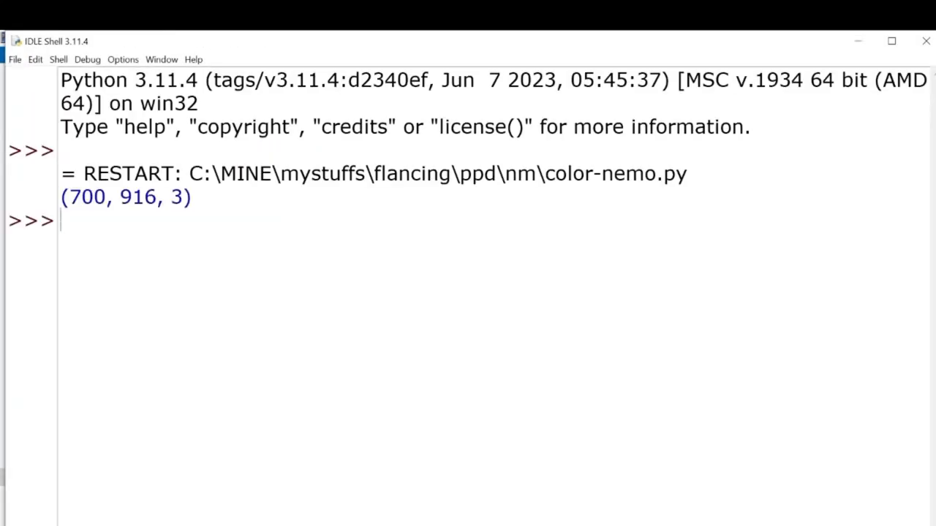
mouse_move(45, 236)
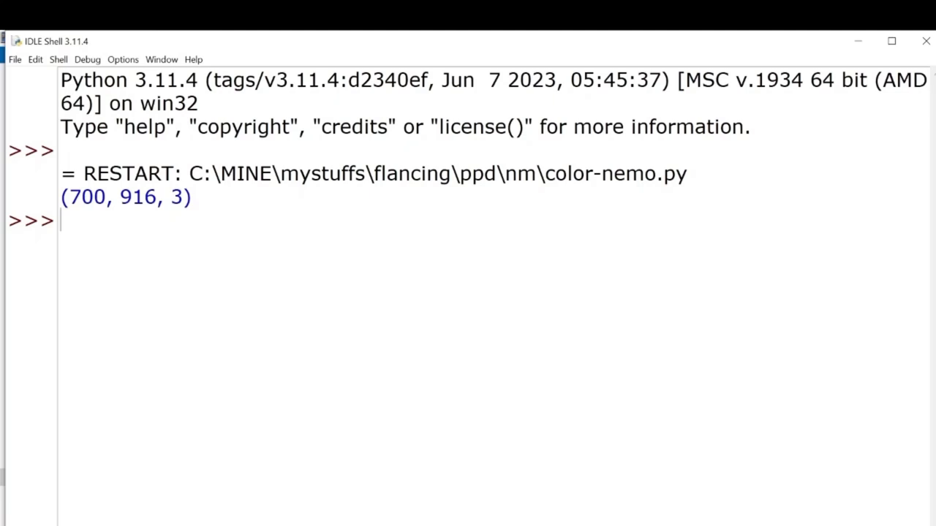
double_click(137, 197)
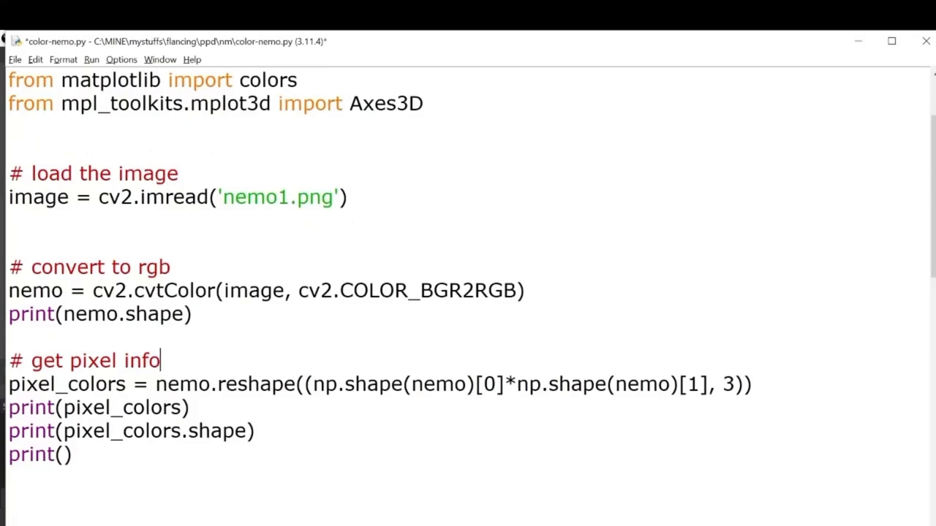
Highlight the reshape channel count 3 and pixel_colors, then run the script, saving first.
drag(379, 384, 504, 383)
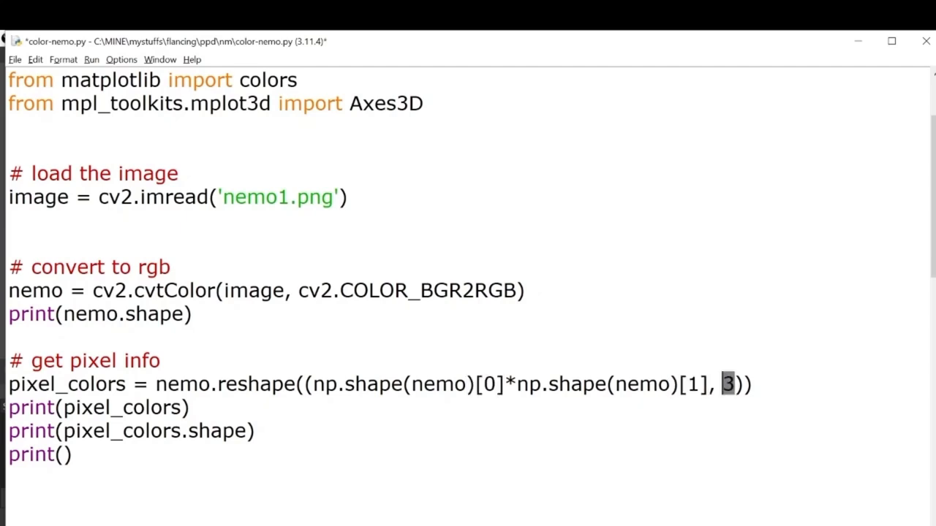
double_click(122, 407)
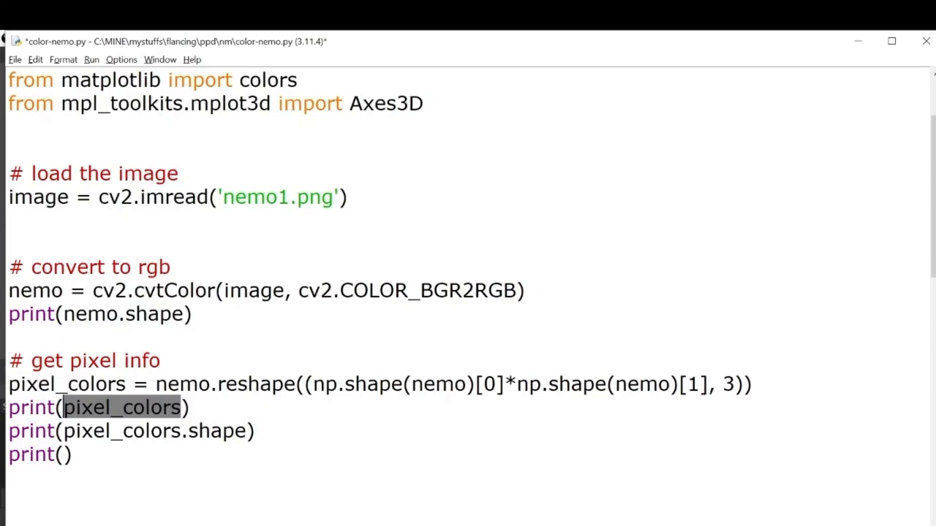
double_click(217, 431)
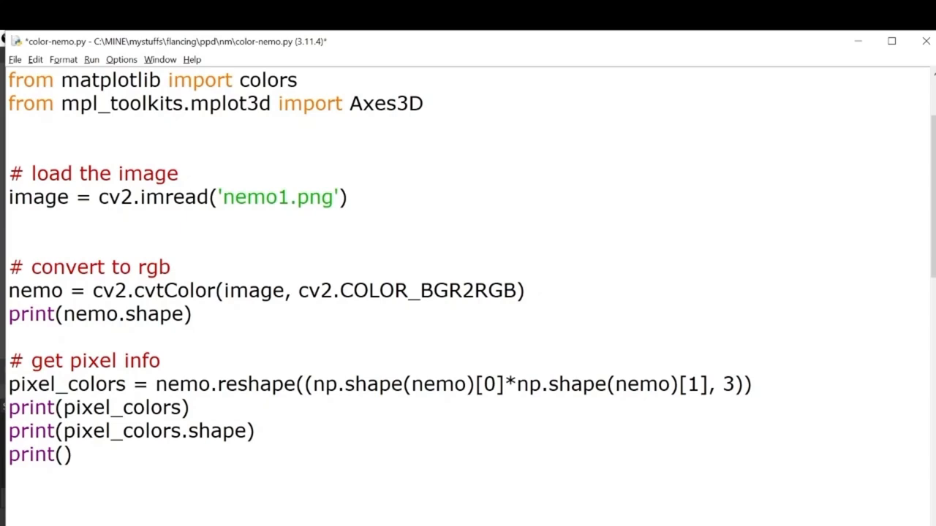
click(90, 59)
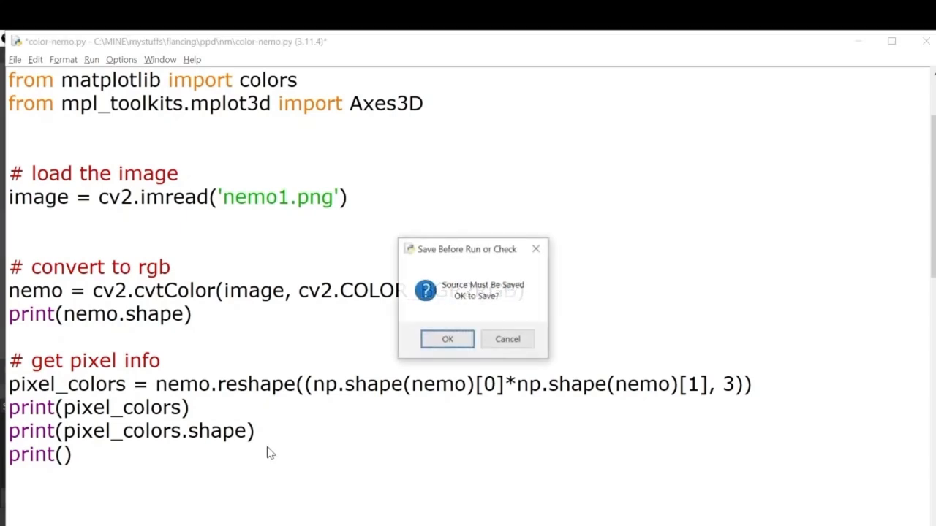
click(447, 339)
text(norm.autoscale(pixel_colors))
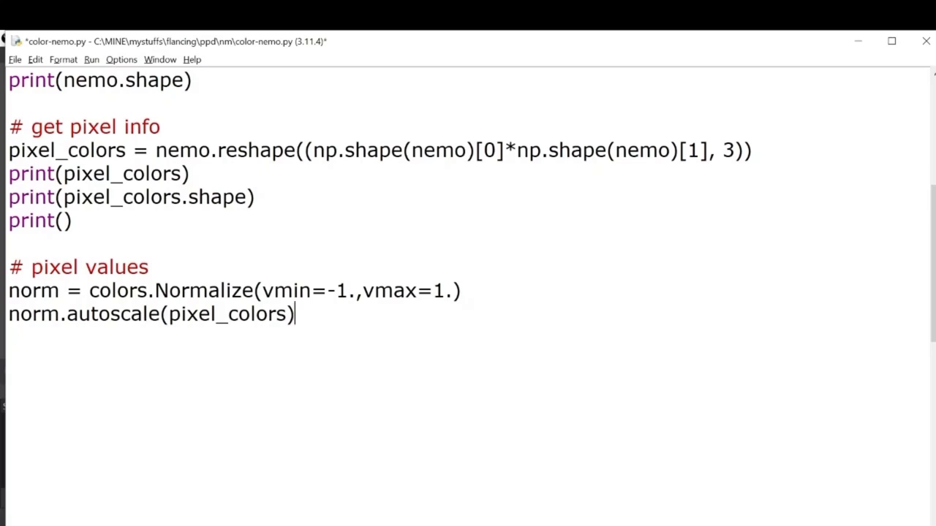
Add pixel_colors = norm(pixel_colors).tolist(), highlighting the normalize terms and pixel_colors arguments.
double_click(117, 290)
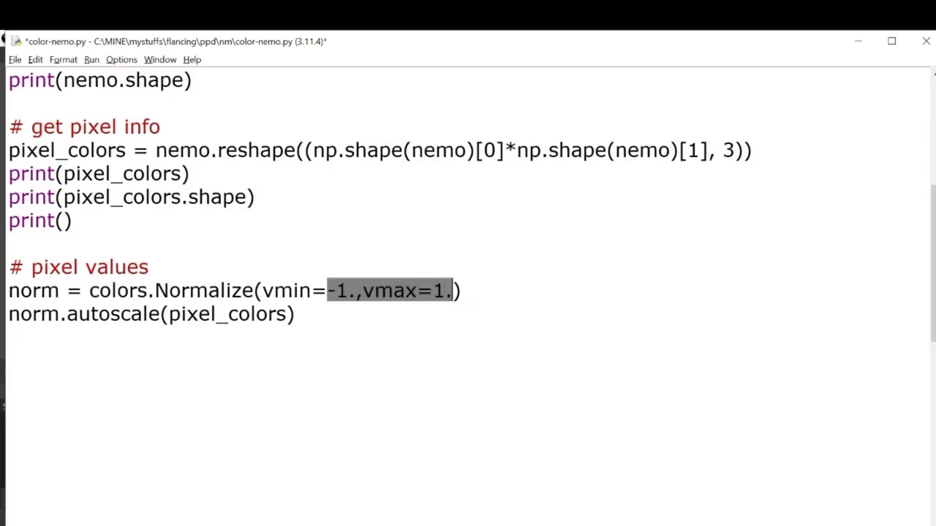
double_click(114, 313)
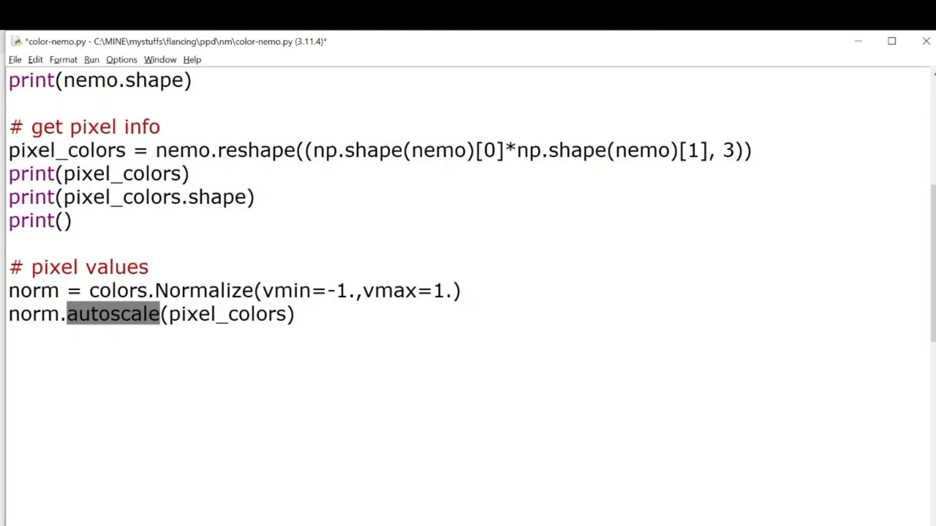
double_click(33, 290)
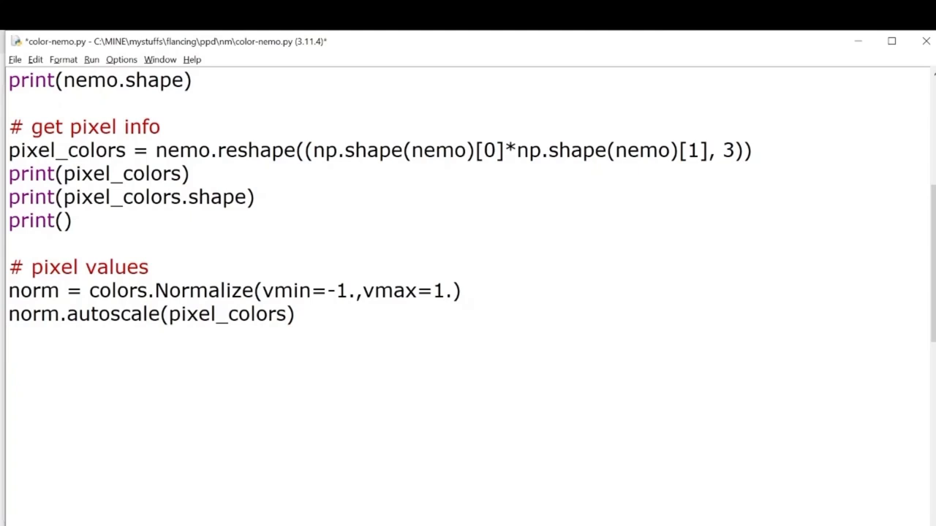
text(pixel_colors = norm(pixel_colors).tolist())
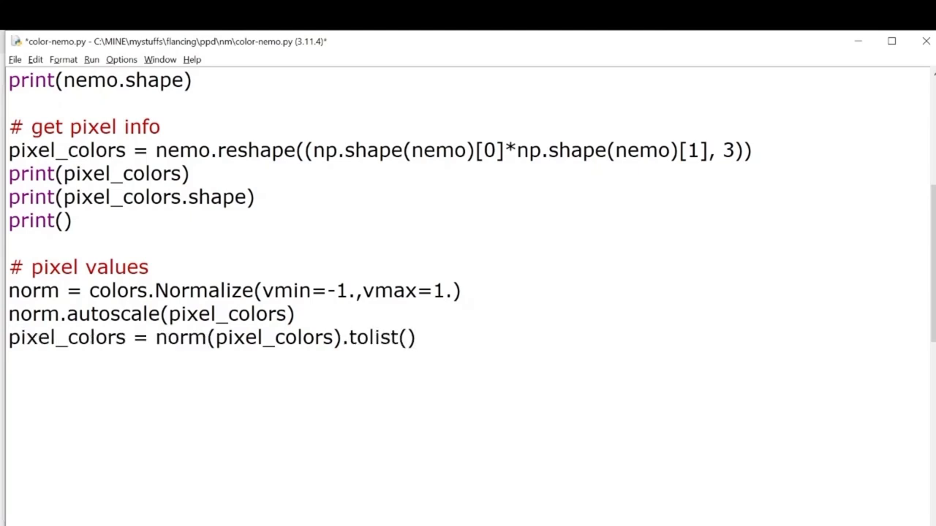
double_click(179, 337)
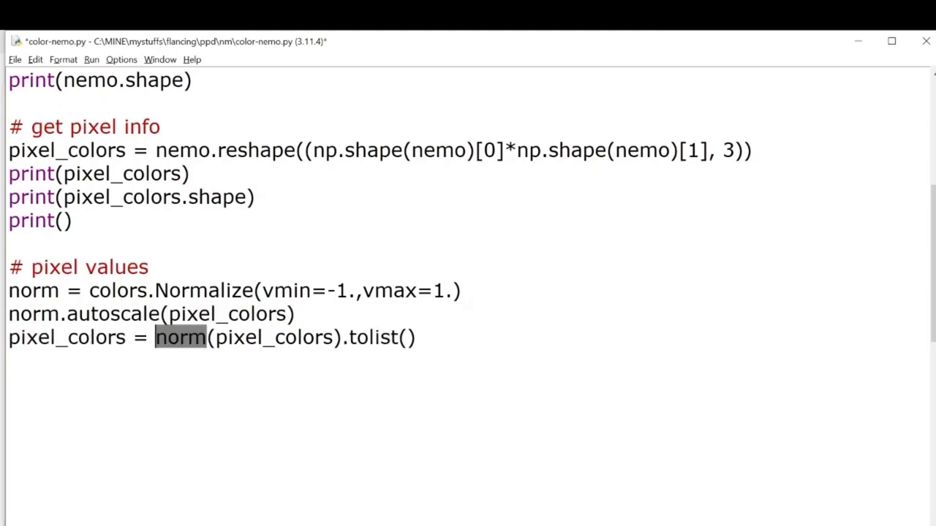
double_click(273, 337)
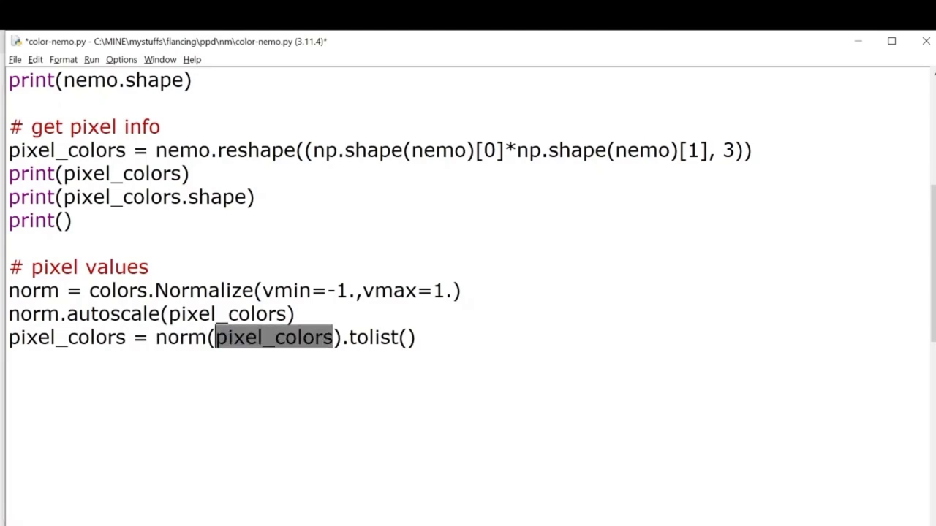
double_click(376, 337)
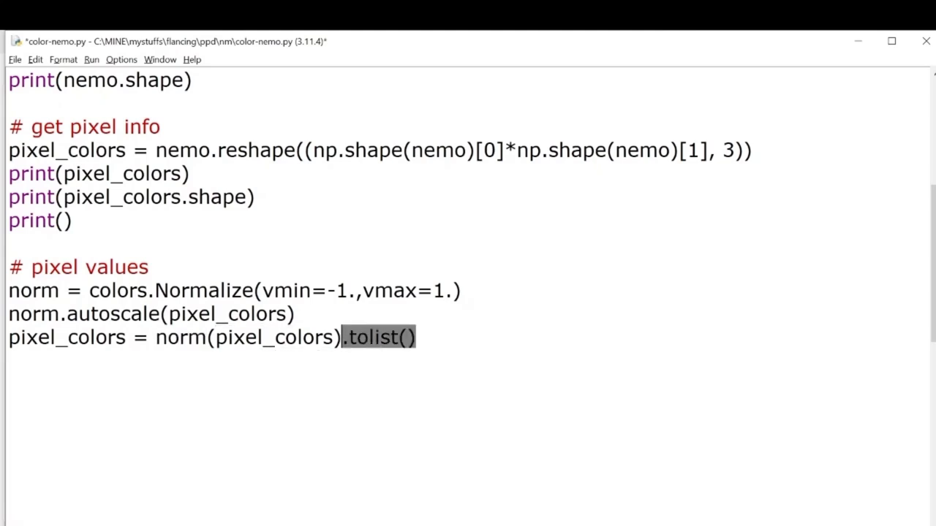
double_click(66, 337)
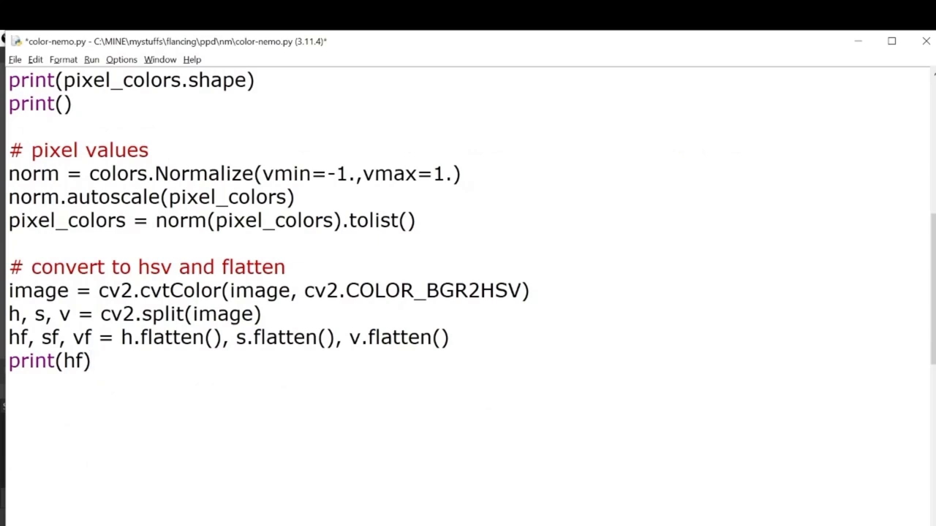
Place the cursor after print(hf) and add blank lines below the hue print.
click(91, 361)
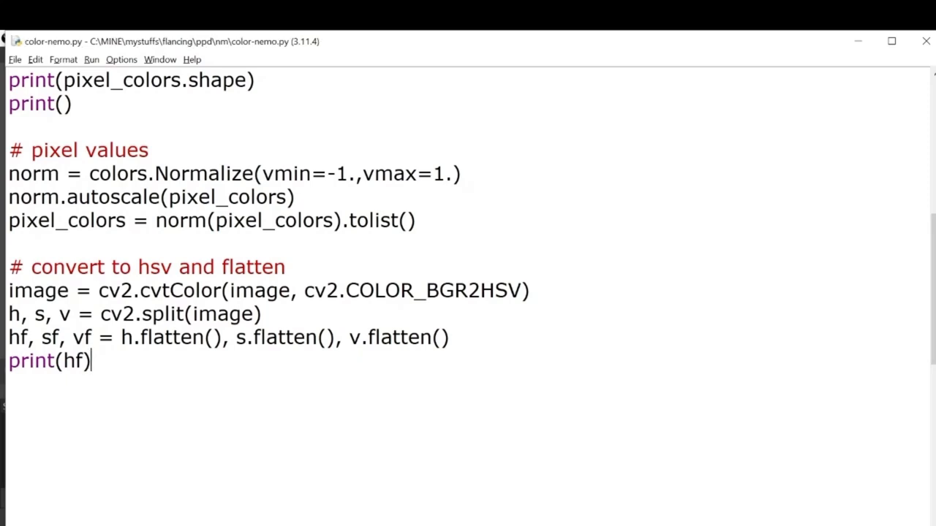
key(F5)
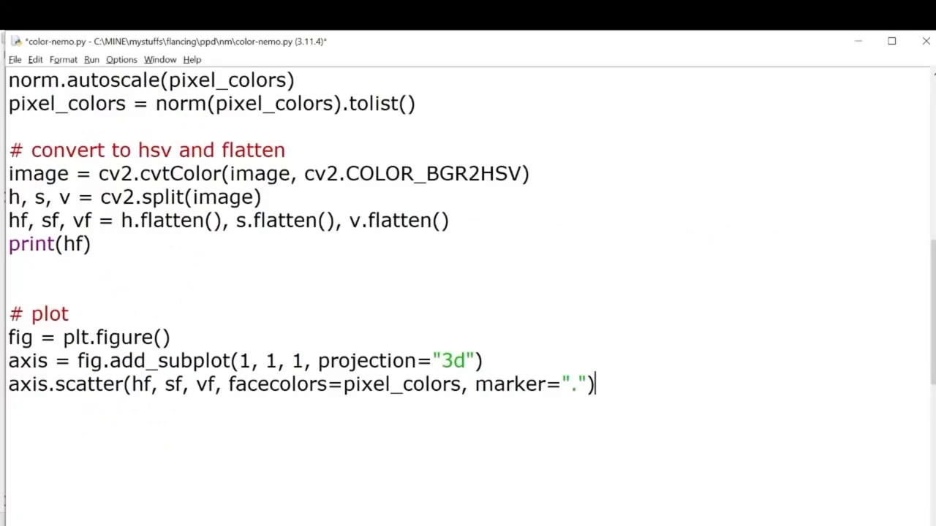
Walk through the 3d subplot projection and axis.scatter call, entering the '.' marker.
double_click(454, 360)
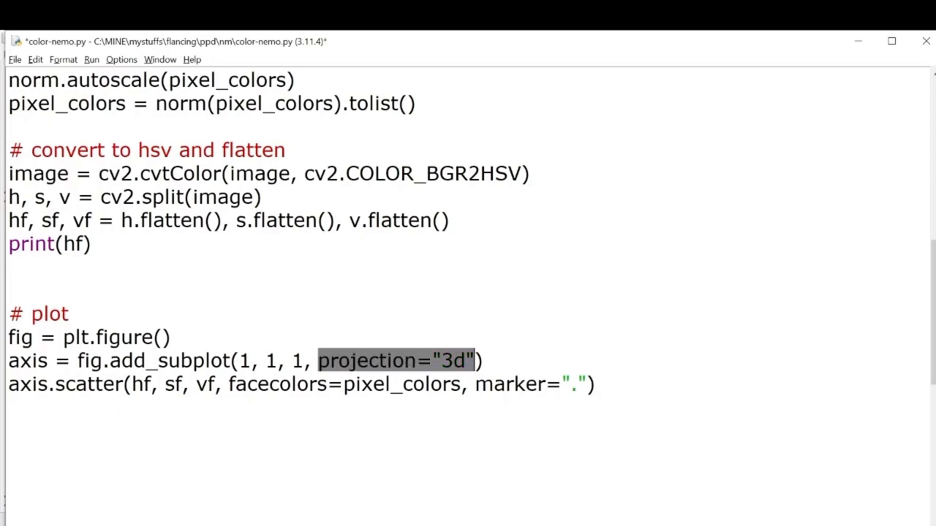
click(73, 384)
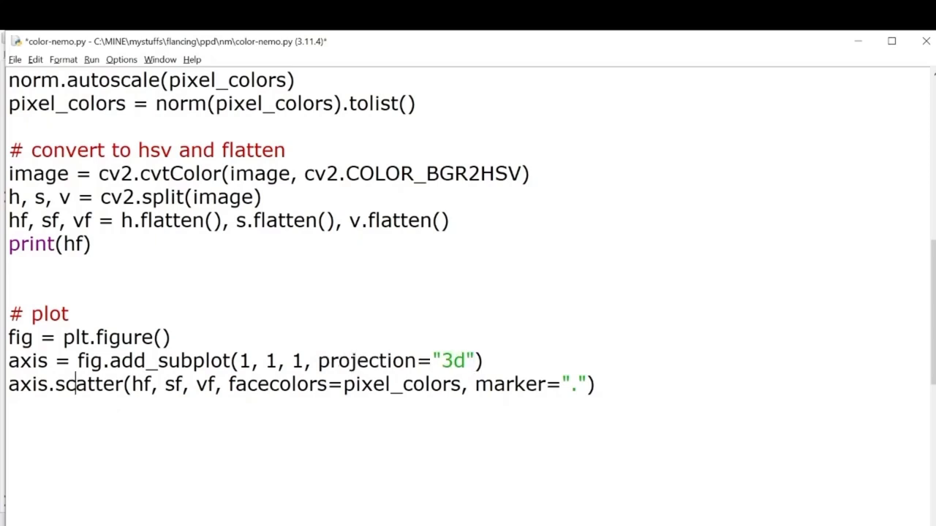
double_click(87, 384)
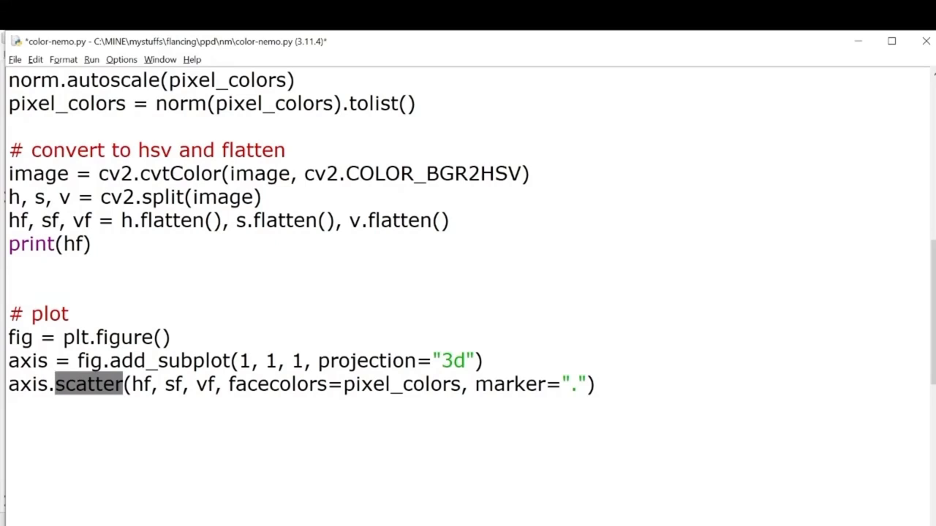
double_click(141, 384)
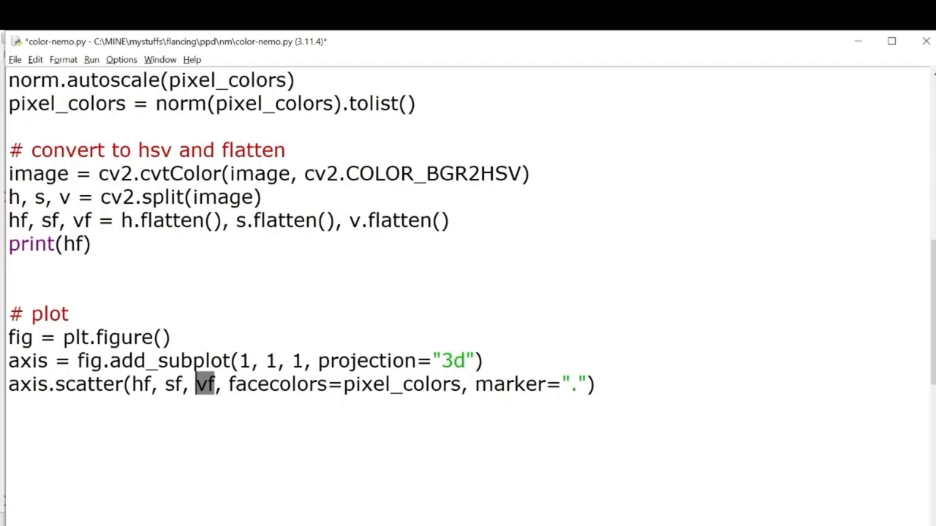
double_click(401, 384)
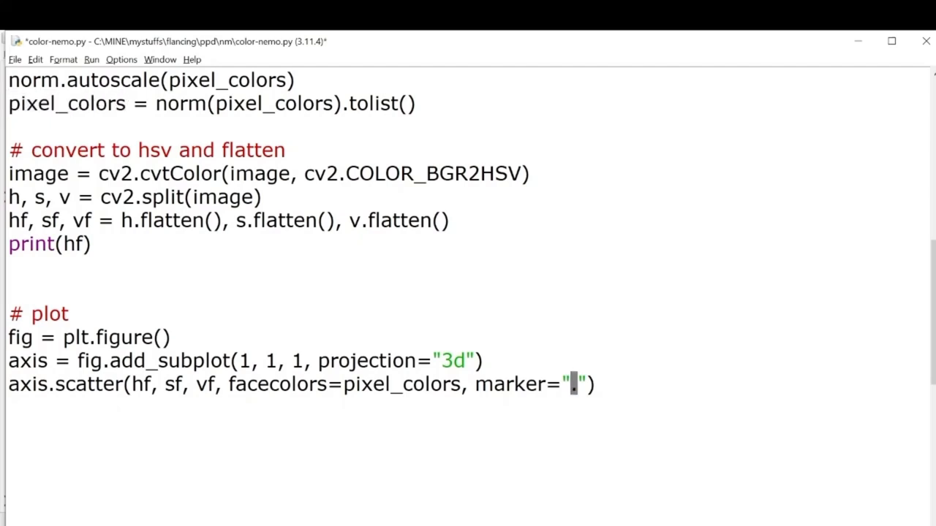
text(.set_zlabel("Value)
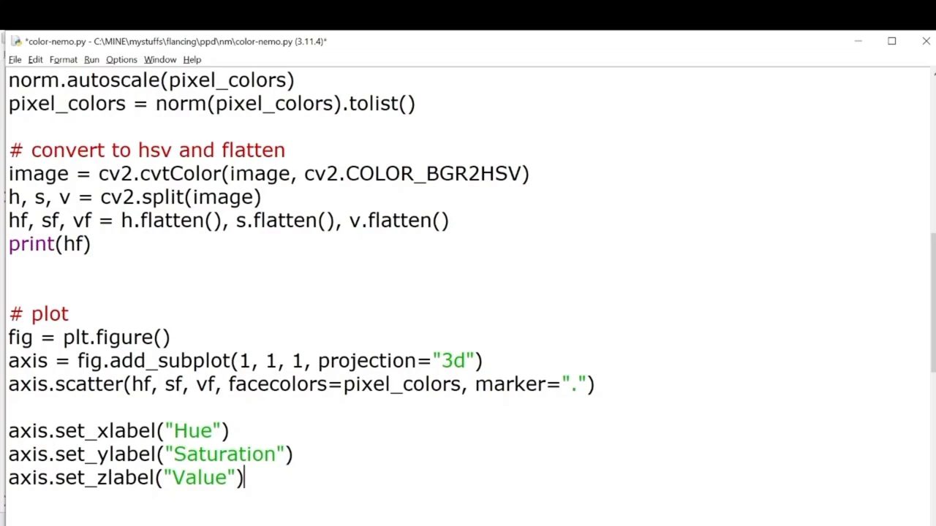
Highlight the sf and vf data arguments and run the script to draw the plot.
double_click(174, 384)
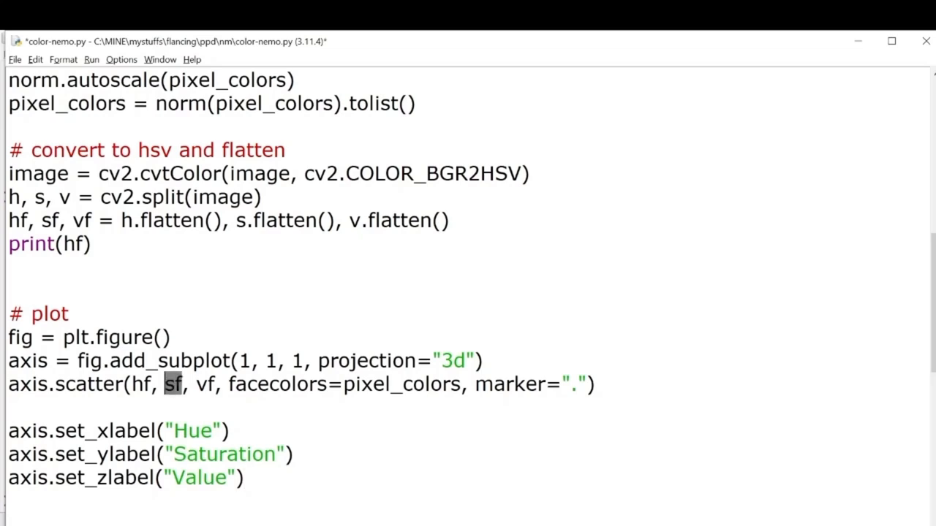
double_click(205, 384)
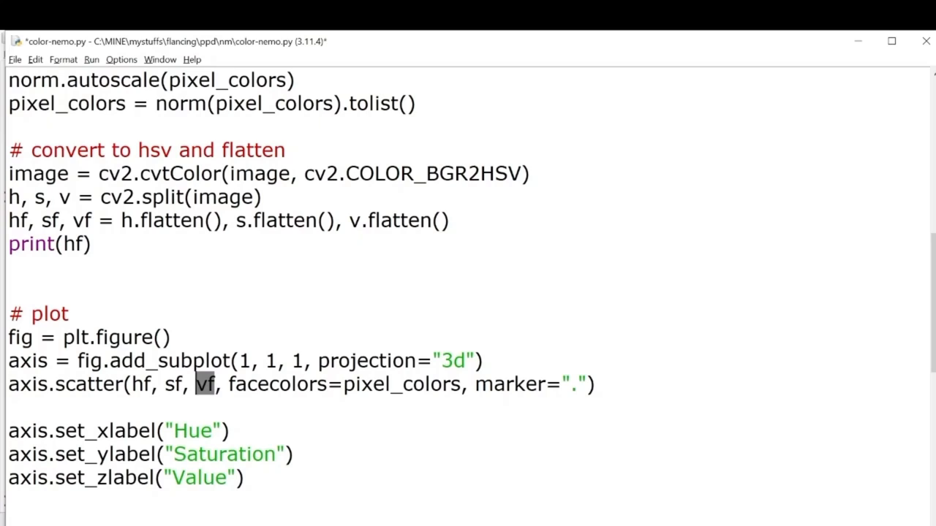
scroll(down, 3)
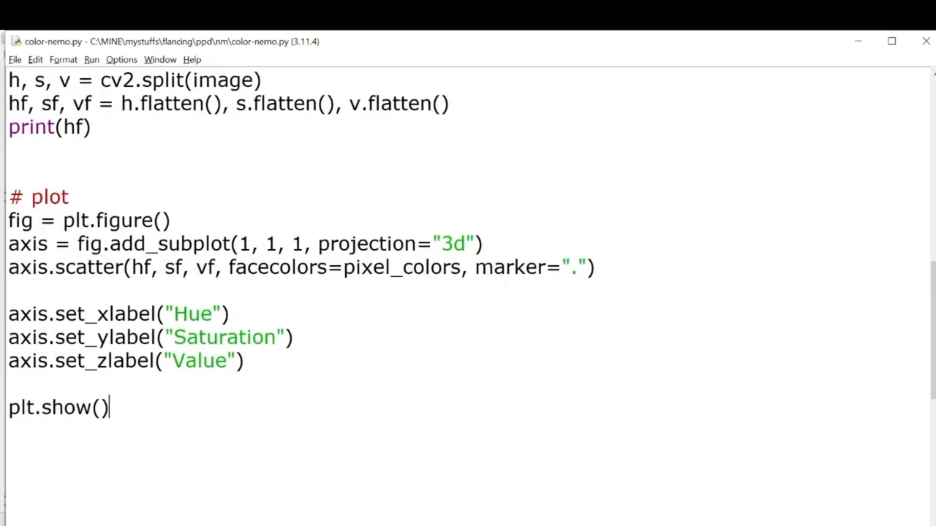
key(F5)
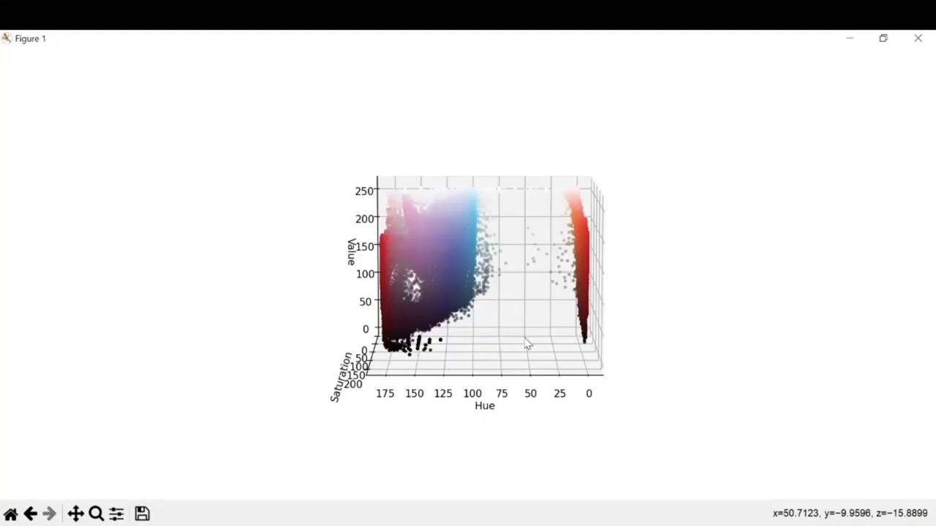
mouse_move(514, 305)
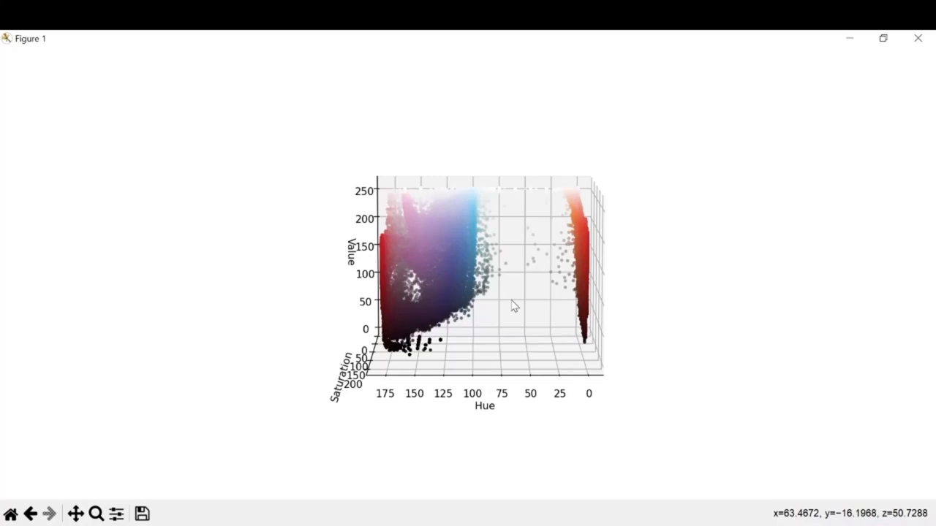
mouse_move(543, 394)
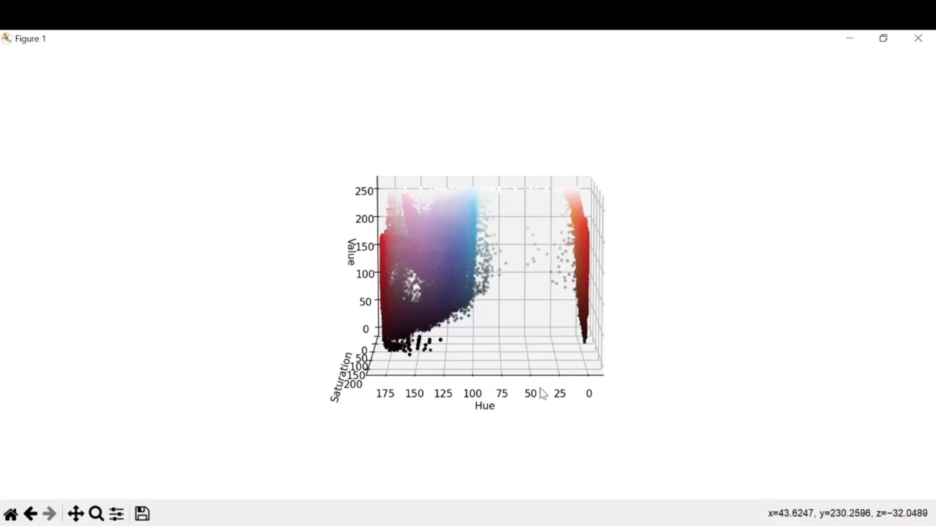
mouse_move(588, 391)
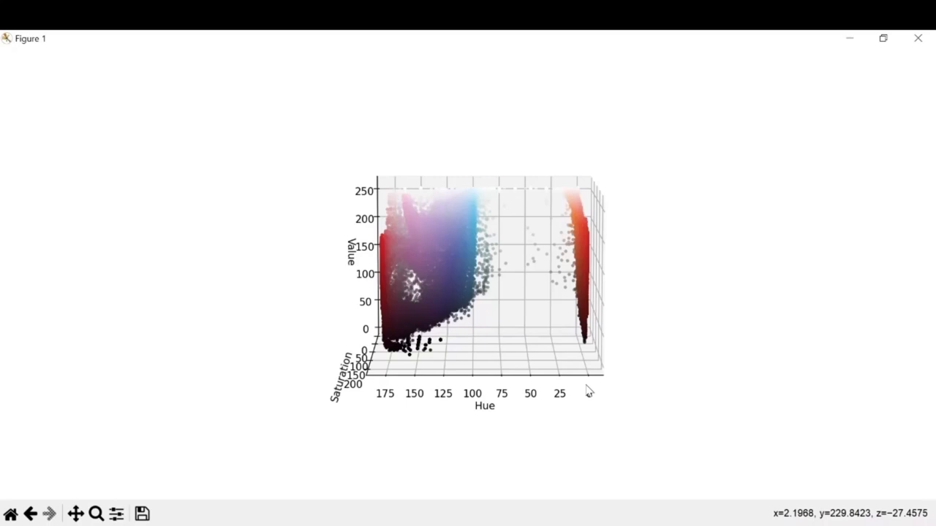
mouse_move(488, 313)
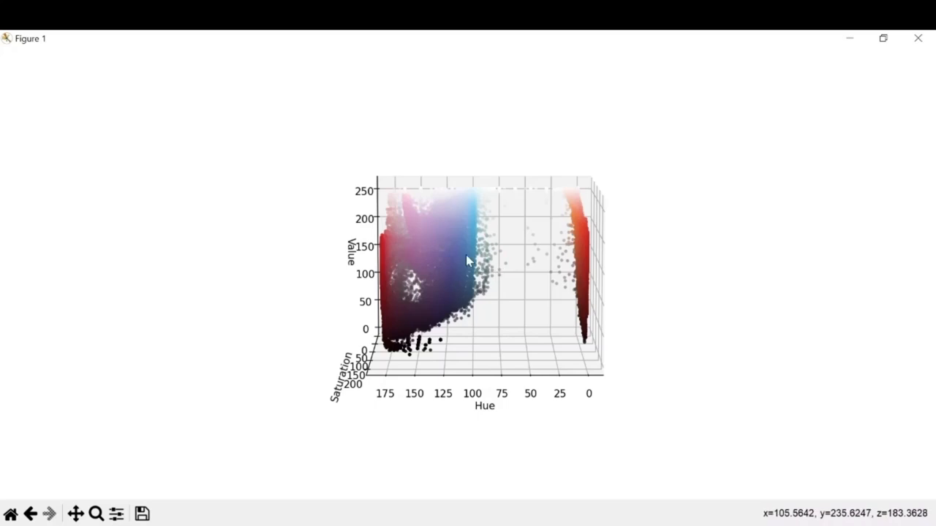
mouse_move(452, 286)
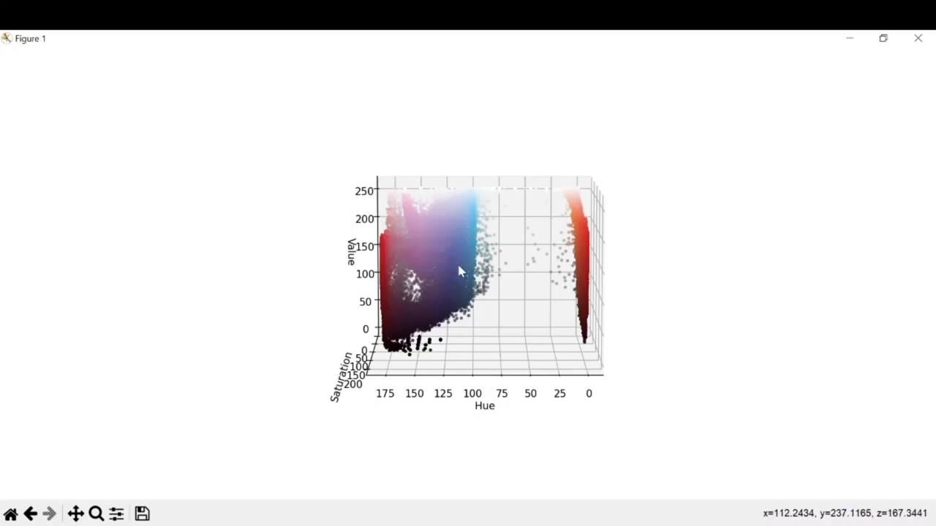
Rotate the 3D HSV scatter to inspect the pixel clusters along Hue.
drag(459, 271, 448, 293)
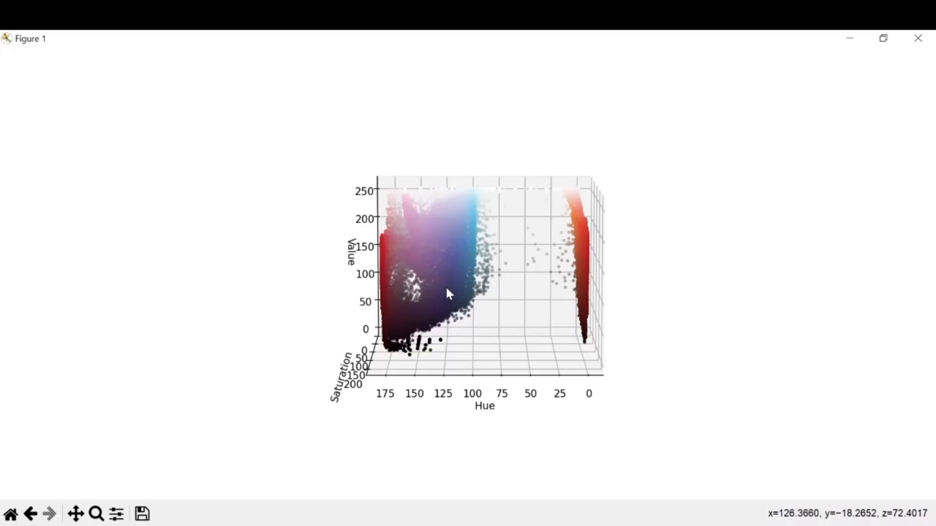
mouse_move(497, 257)
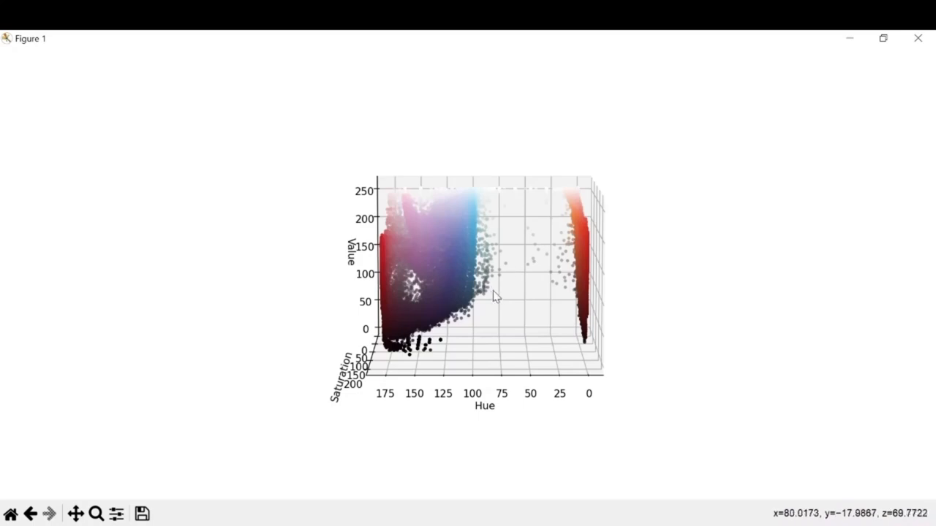
mouse_move(401, 263)
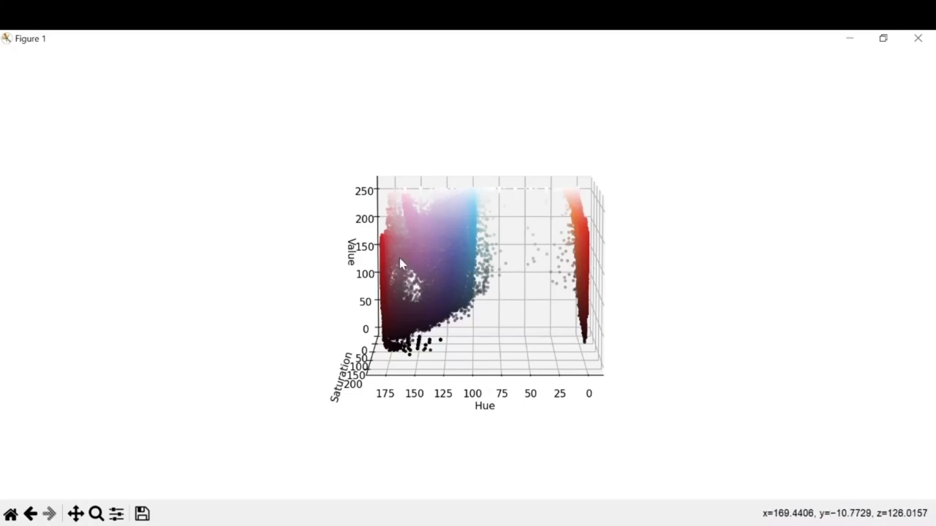
mouse_move(539, 379)
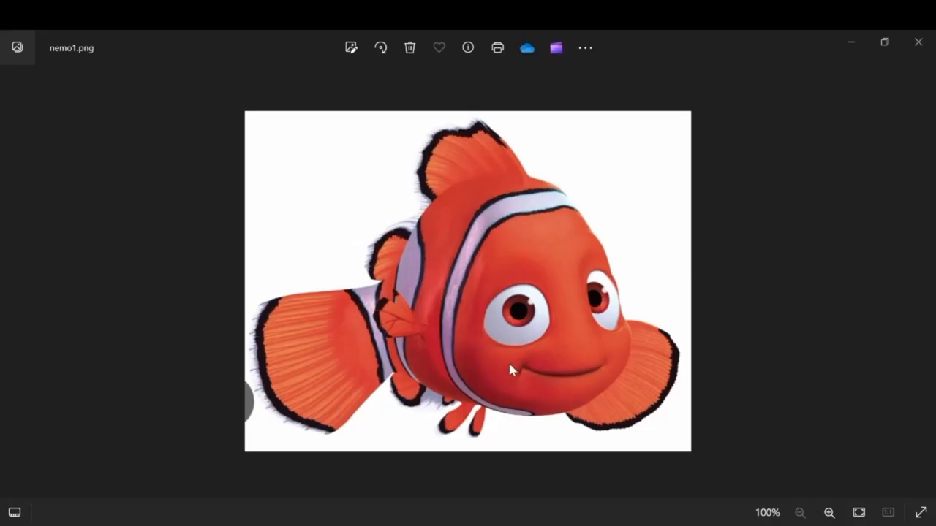
mouse_move(495, 262)
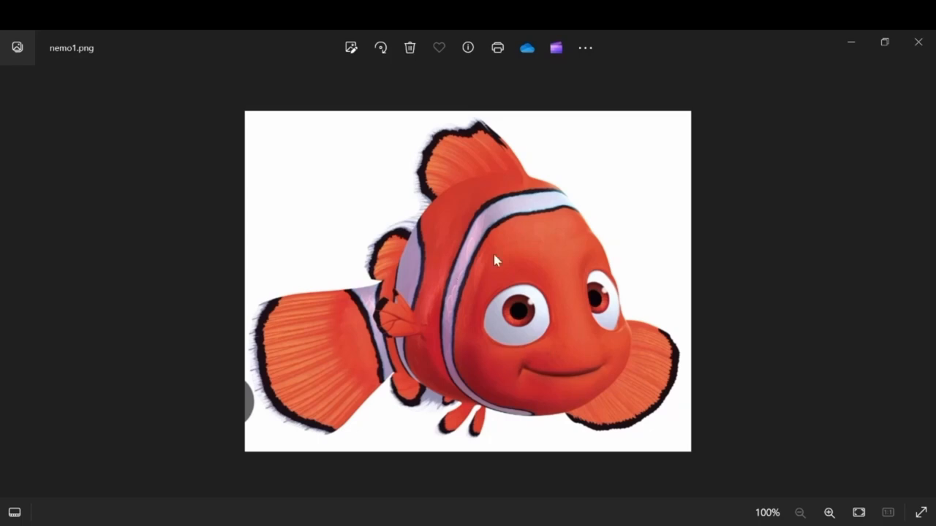
mouse_move(612, 342)
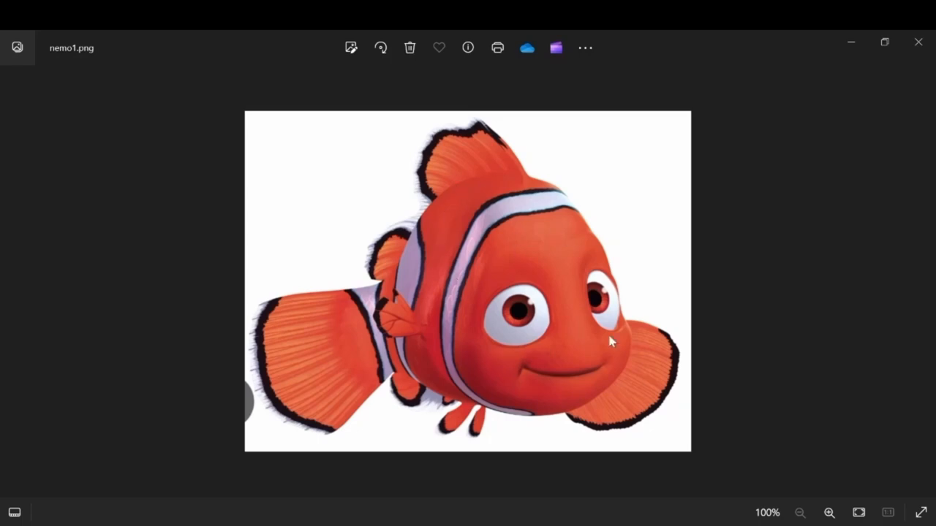
mouse_move(851, 42)
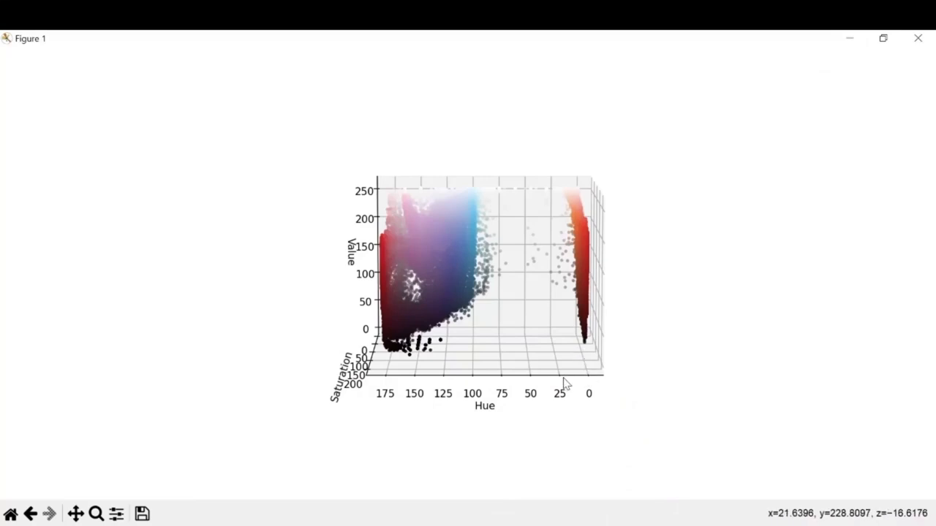
mouse_move(590, 322)
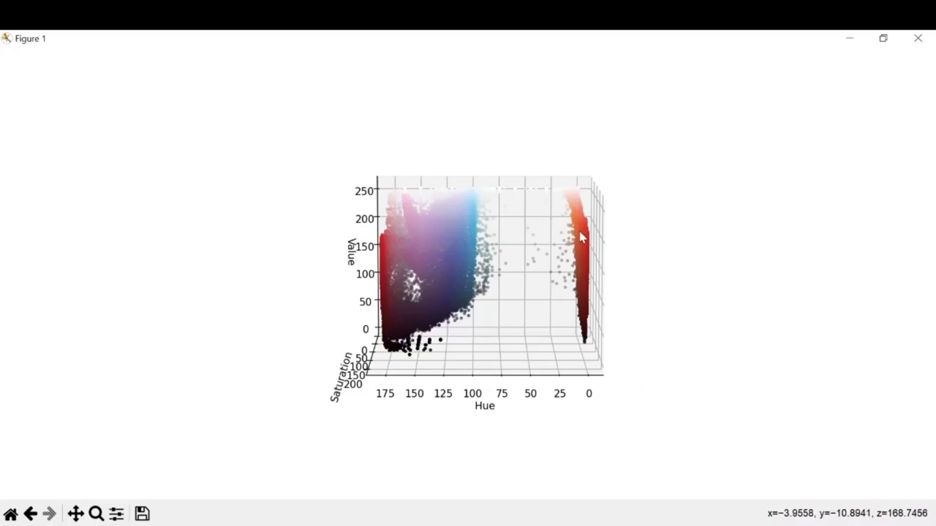
mouse_move(590, 382)
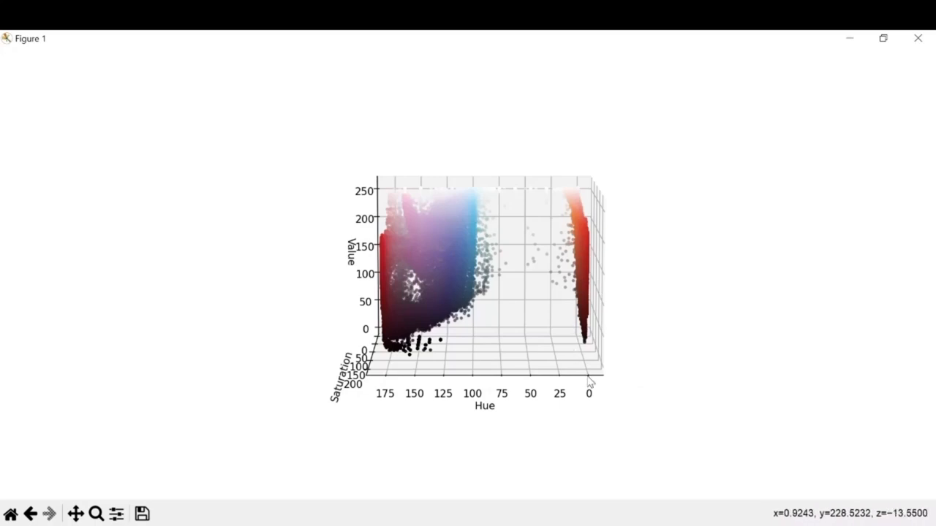
mouse_move(586, 380)
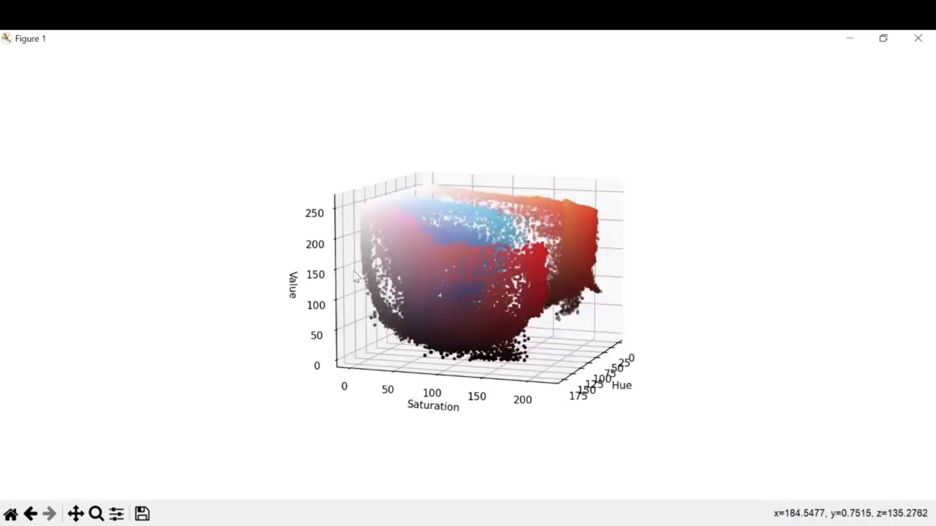
mouse_move(461, 320)
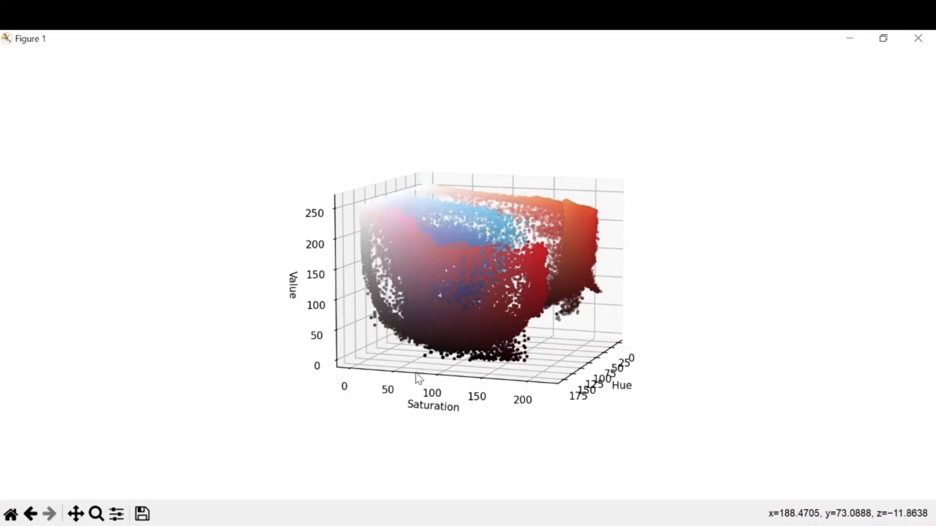
mouse_move(540, 397)
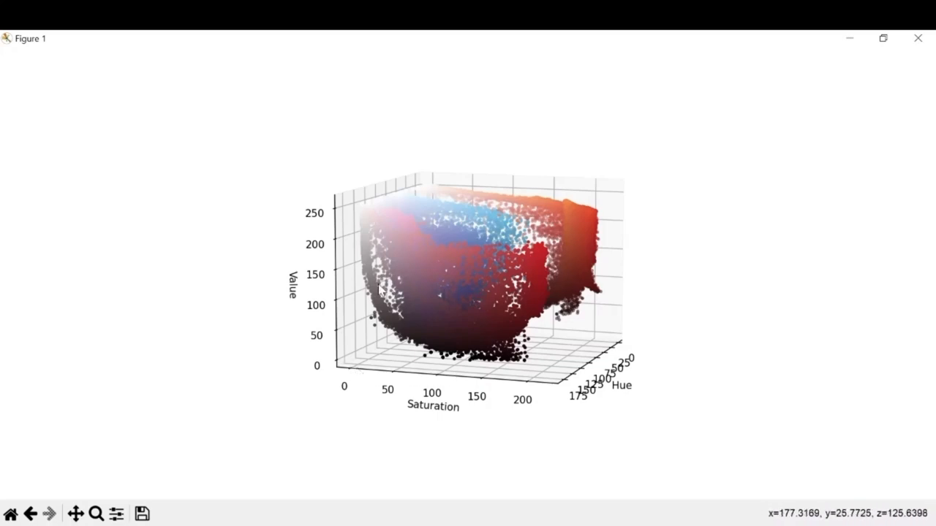
mouse_move(494, 390)
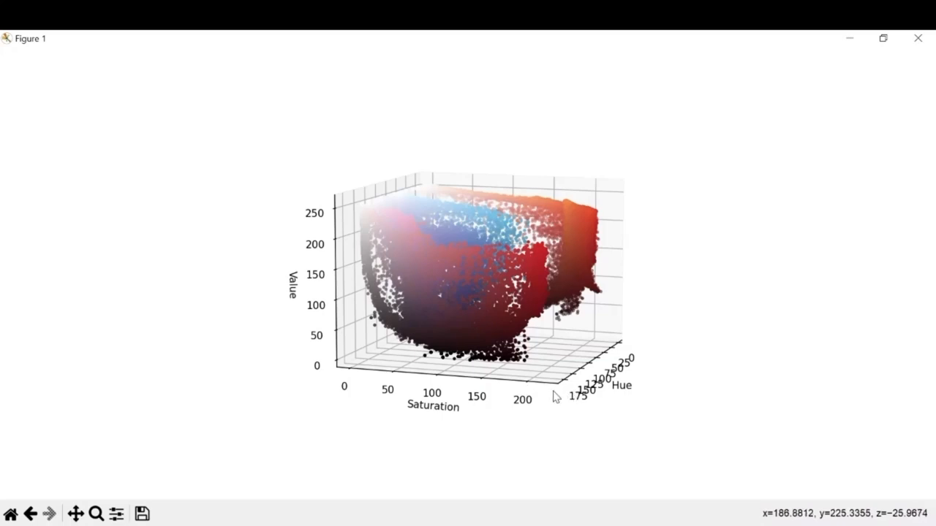
mouse_move(527, 300)
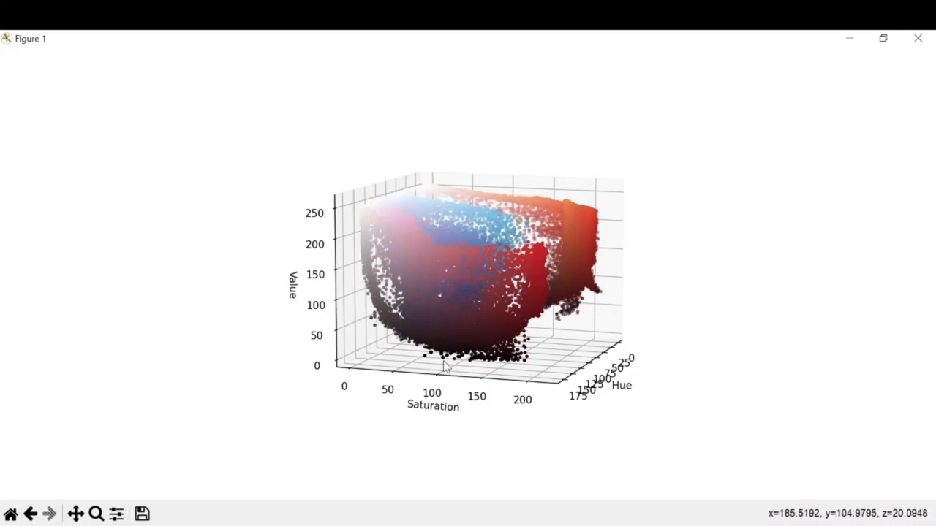
mouse_move(439, 378)
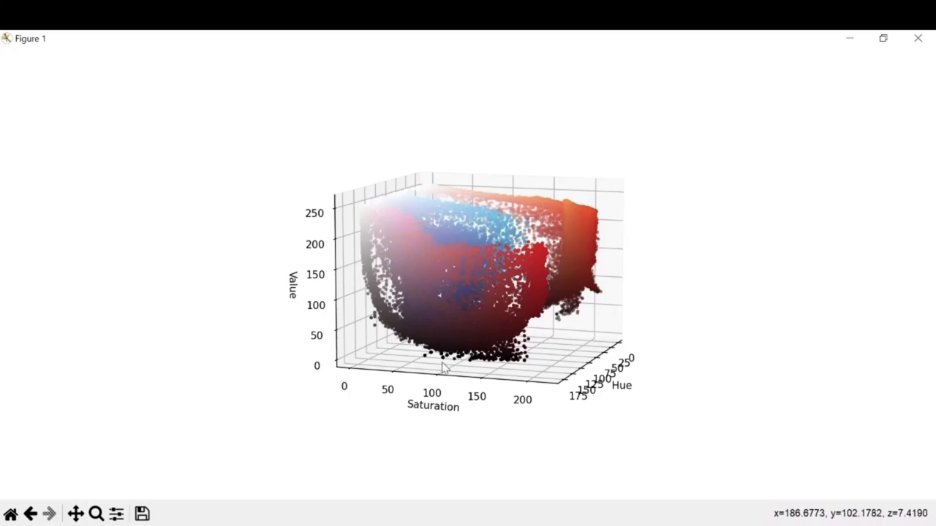
mouse_move(524, 395)
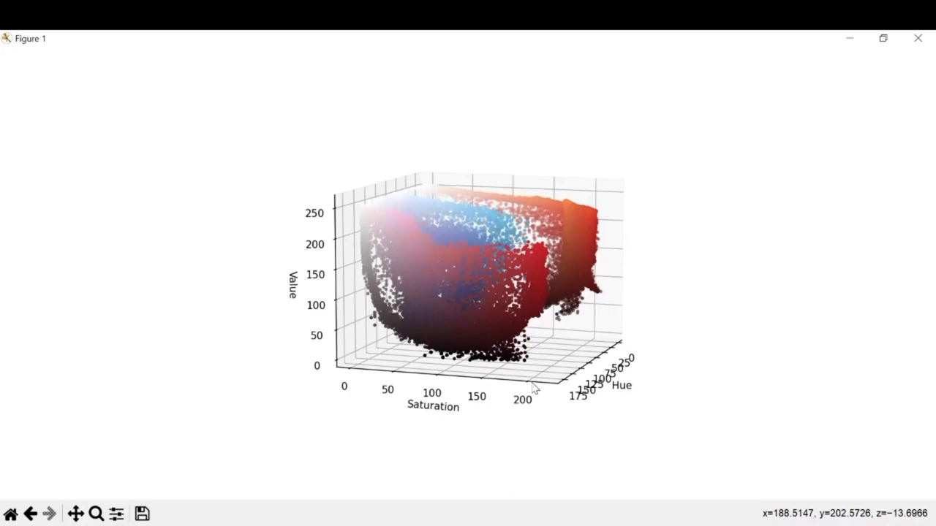
mouse_move(332, 245)
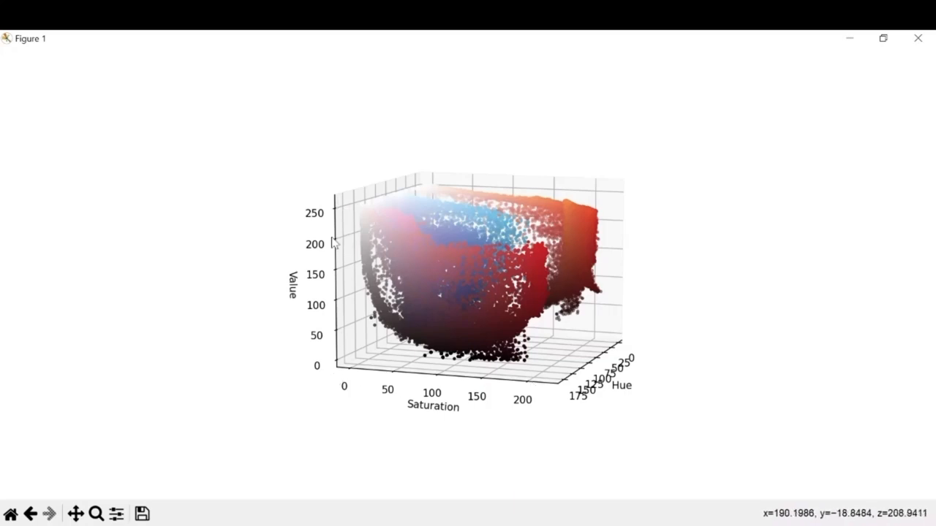
mouse_move(333, 350)
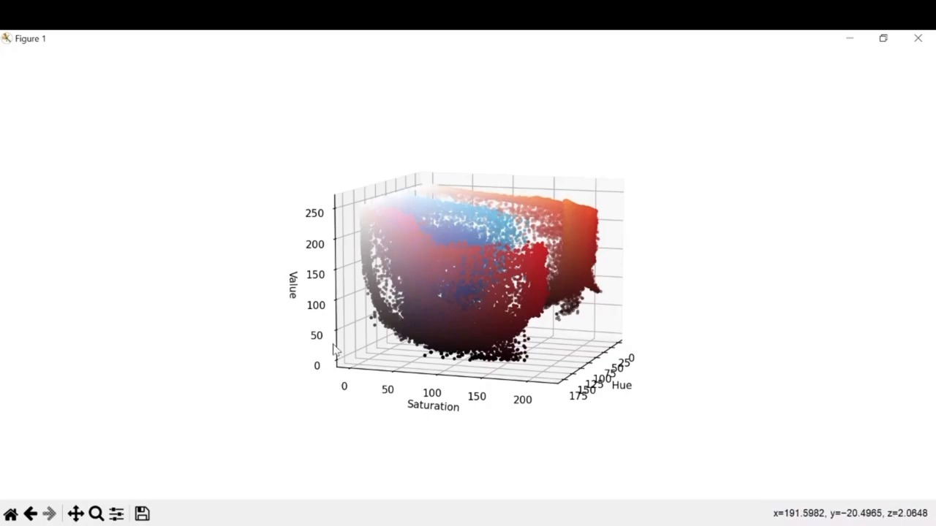
mouse_move(325, 196)
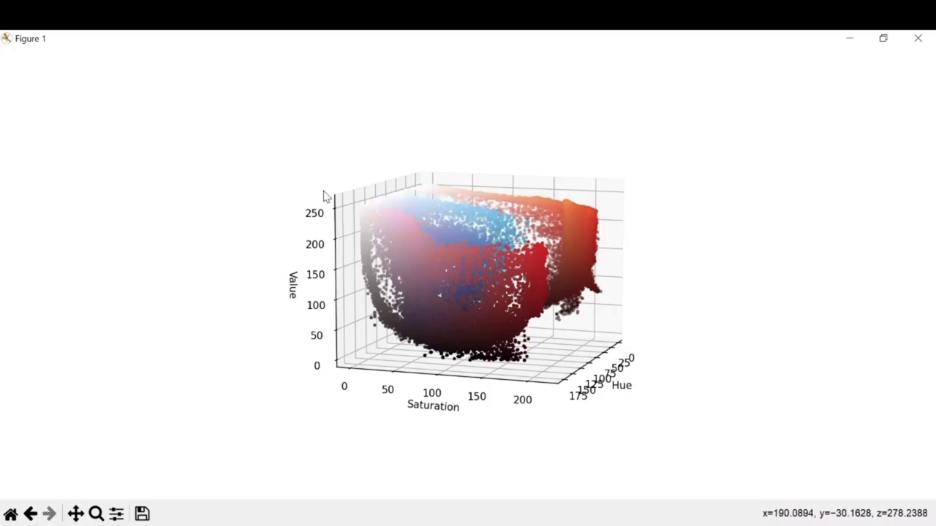
mouse_move(359, 382)
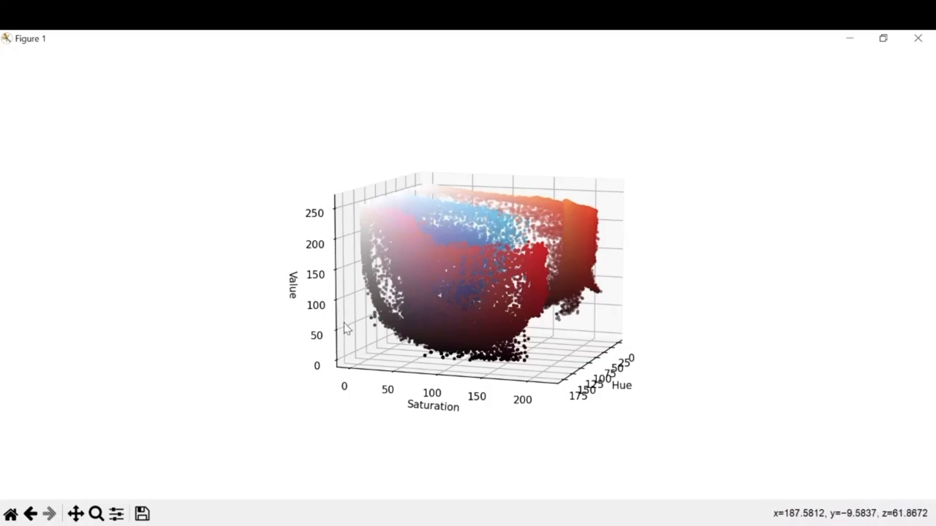
mouse_move(328, 274)
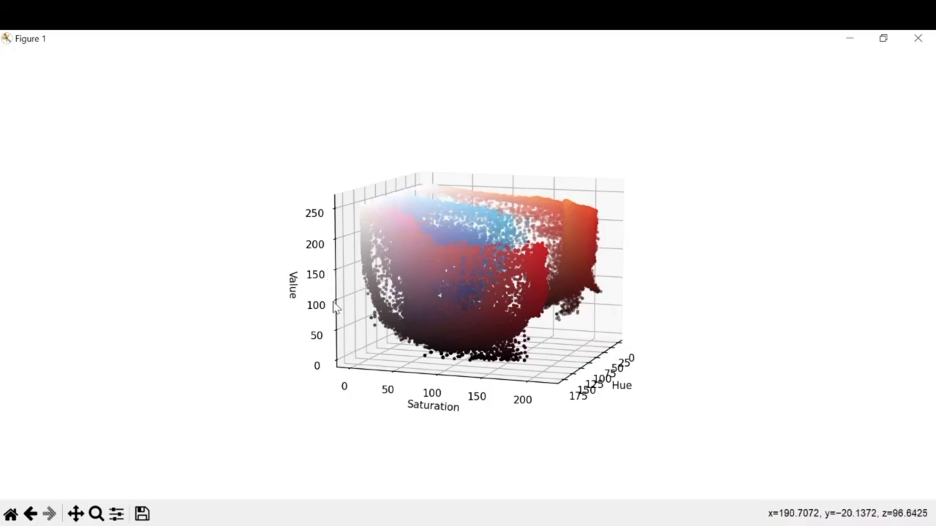
mouse_move(353, 305)
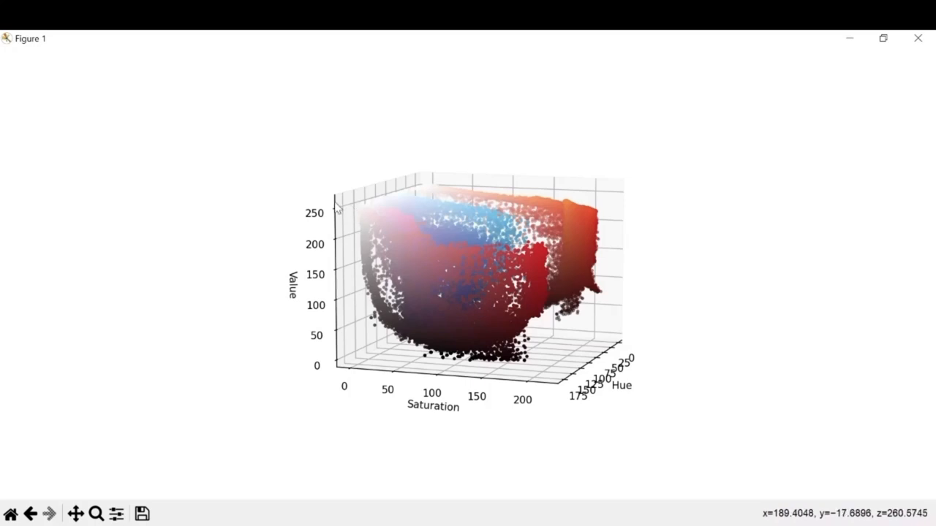
mouse_move(384, 210)
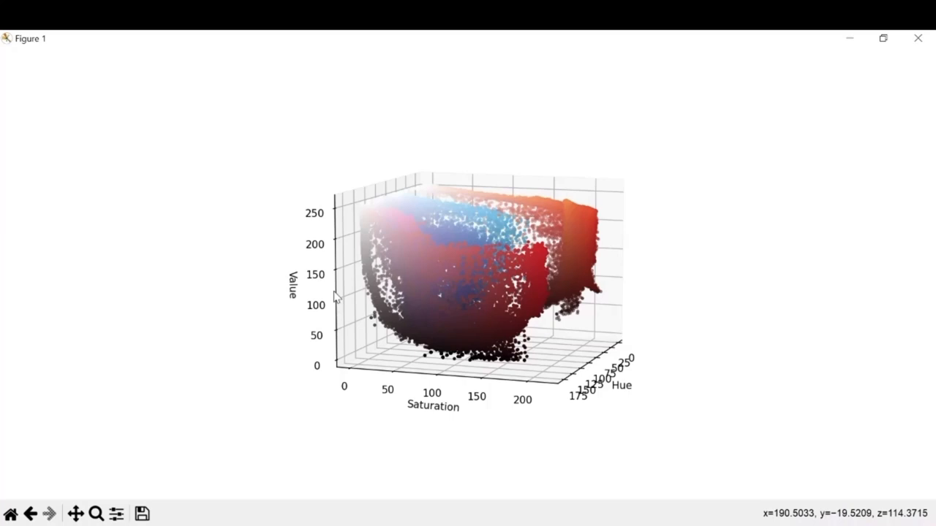
mouse_move(548, 65)
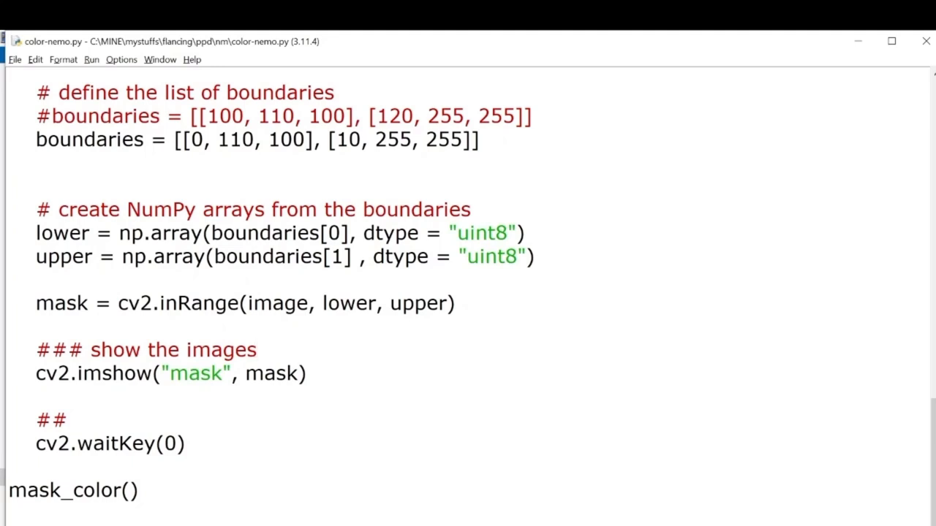
Highlight the lower and upper HSV bounds (0, 110, 255, 255) and their uint8 dtype.
double_click(196, 140)
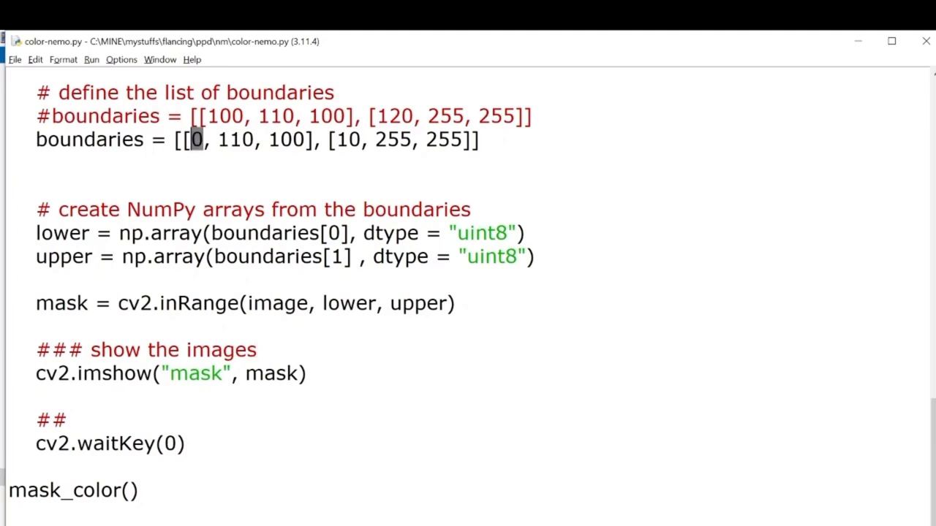
double_click(235, 139)
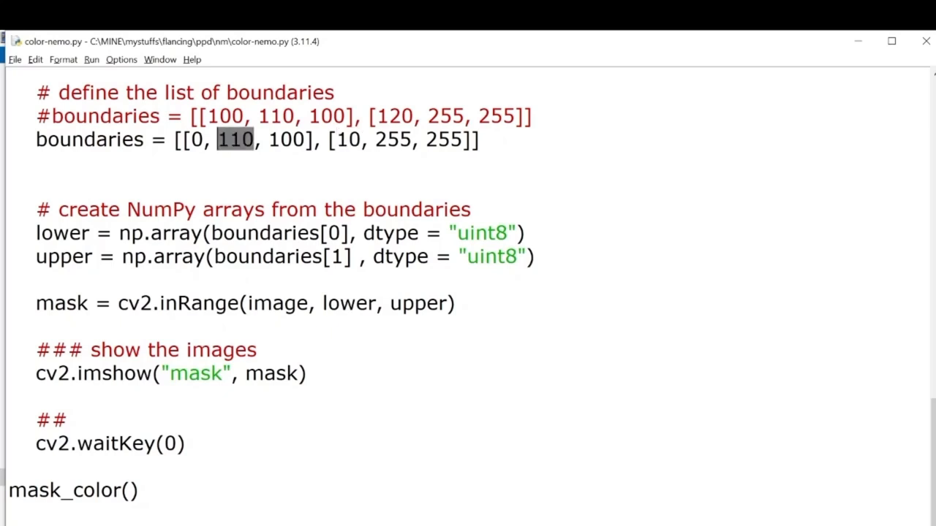
double_click(393, 140)
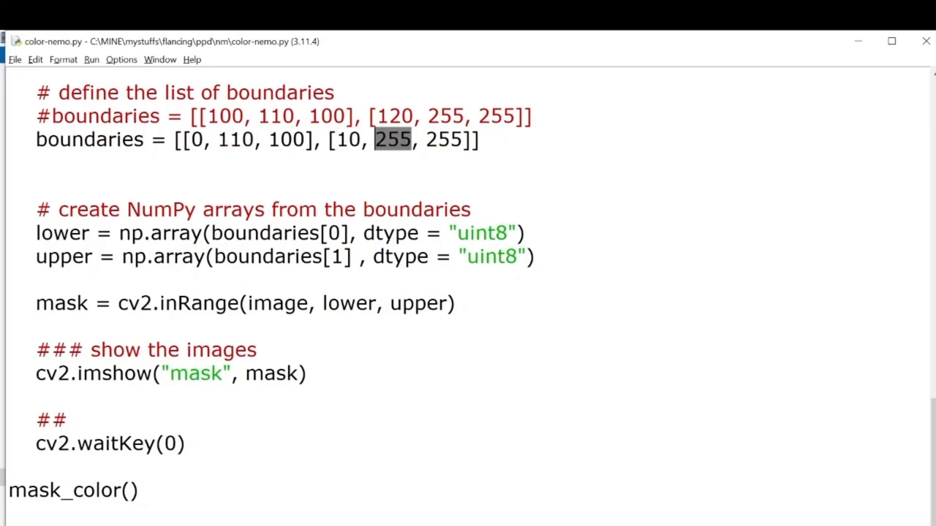
double_click(287, 139)
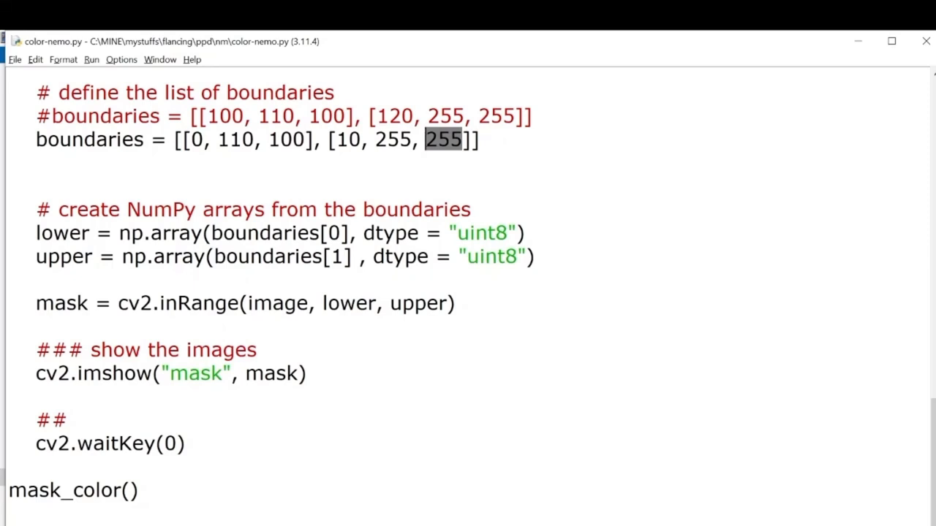
double_click(64, 256)
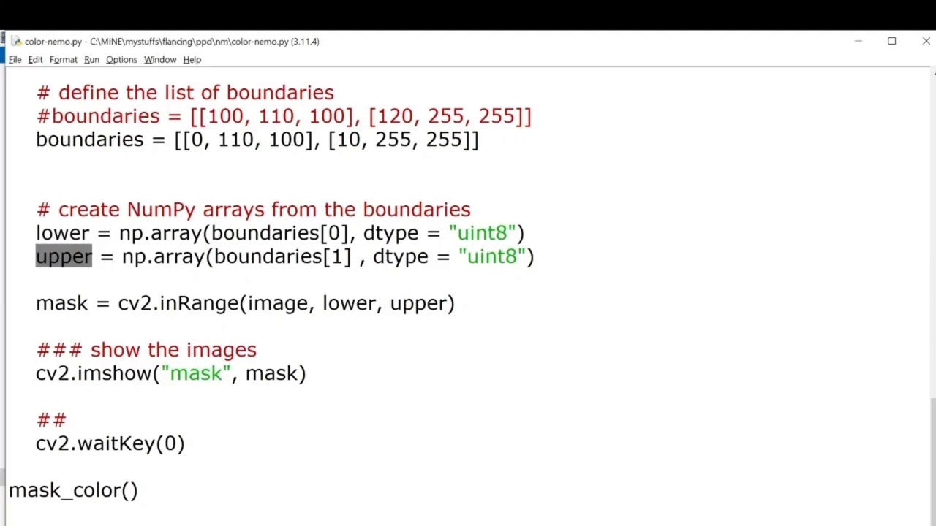
double_click(390, 233)
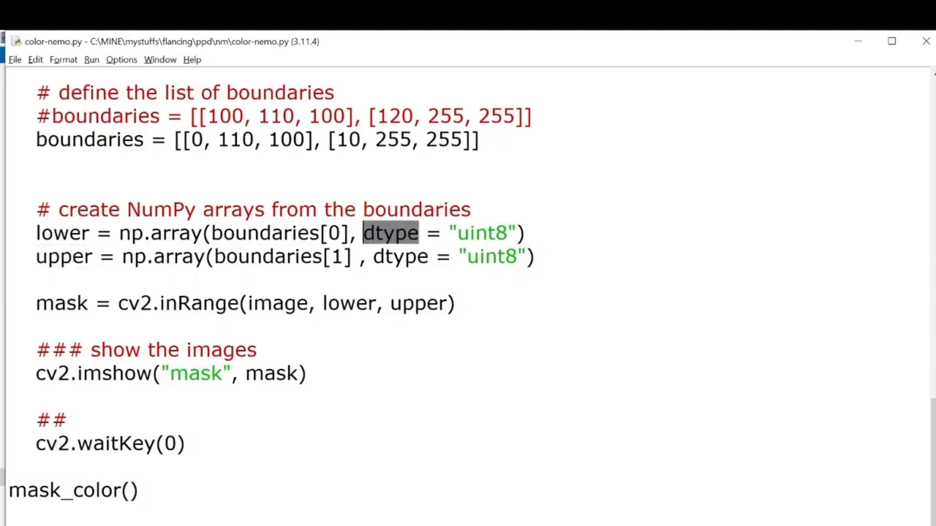
double_click(400, 256)
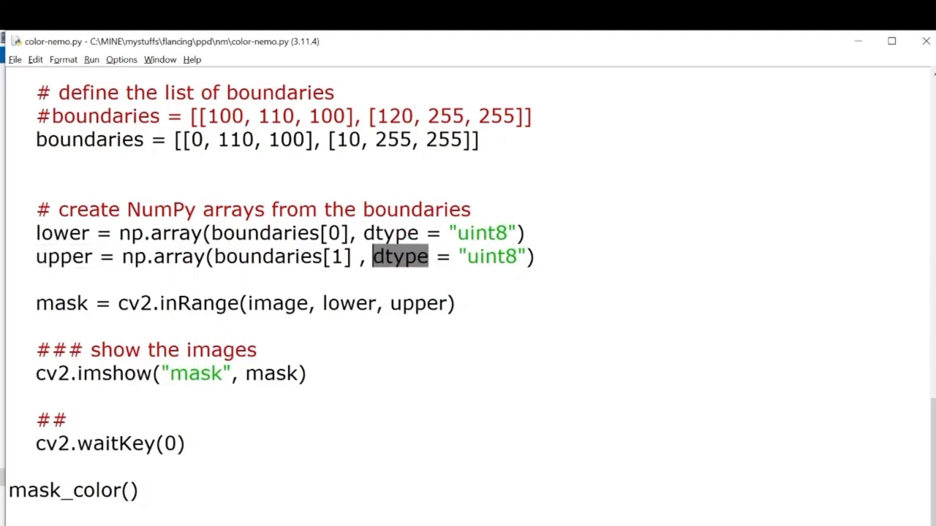
double_click(391, 232)
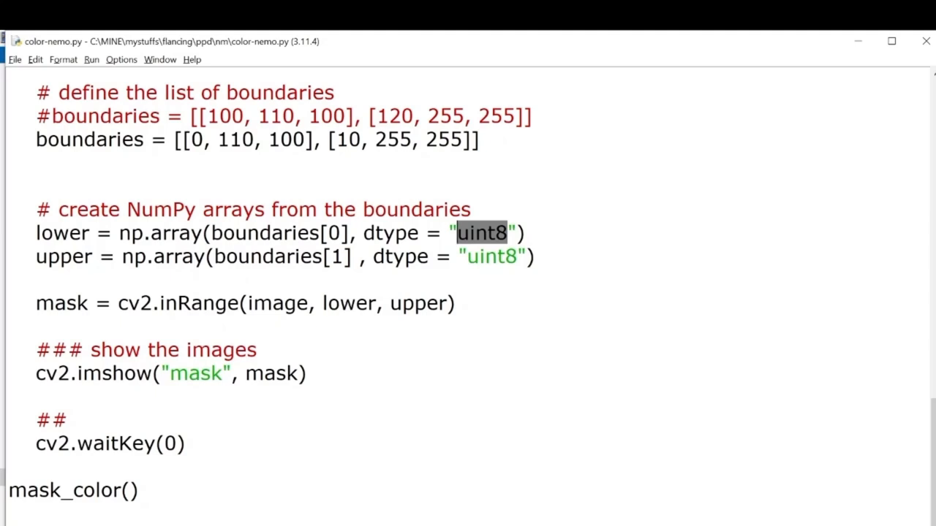
Highlight the lower and upper inRange arguments and the imshow call showing the mask.
double_click(199, 303)
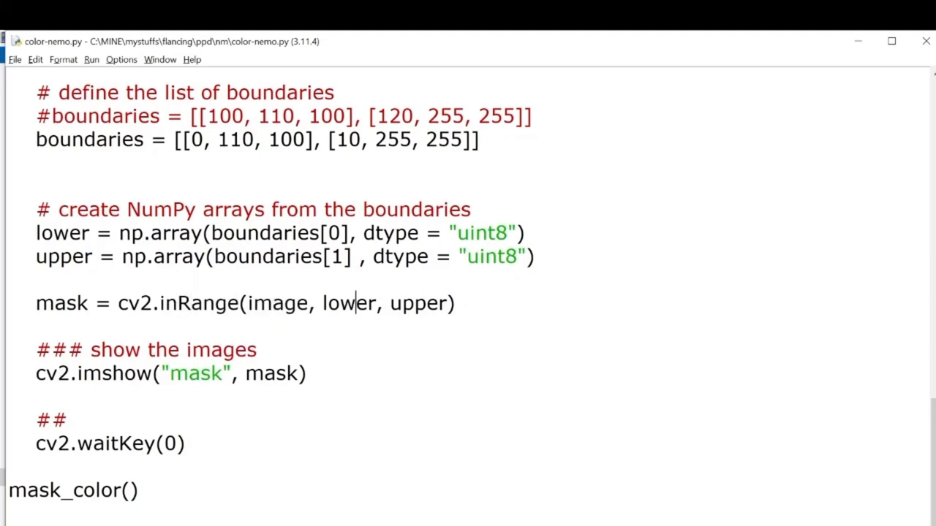
double_click(417, 302)
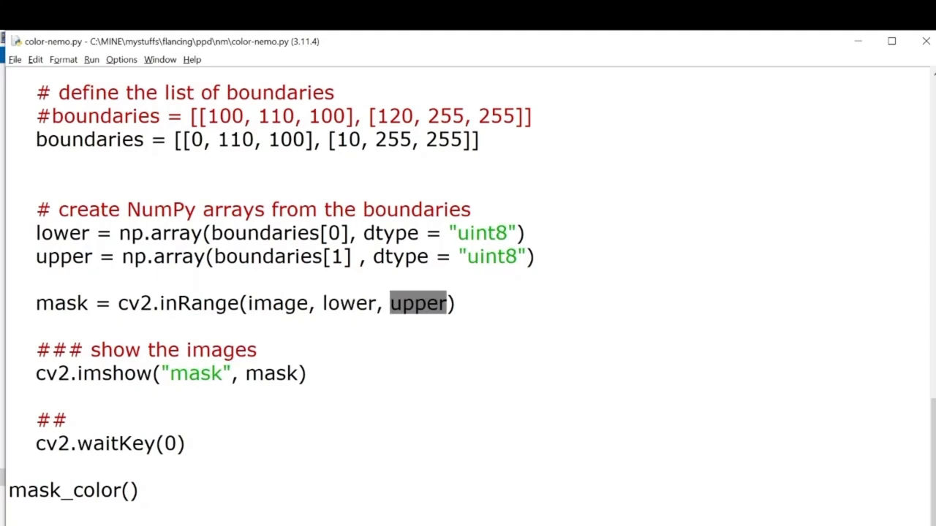
click(338, 303)
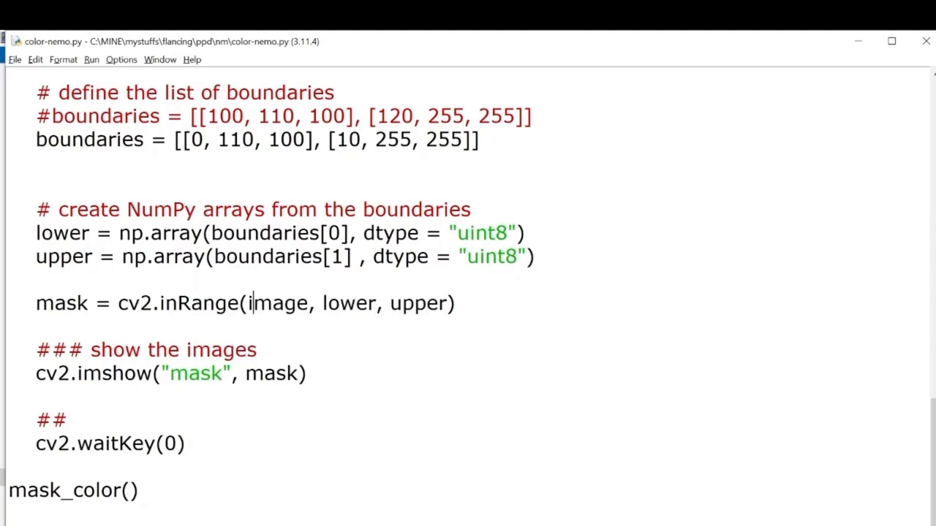
double_click(416, 303)
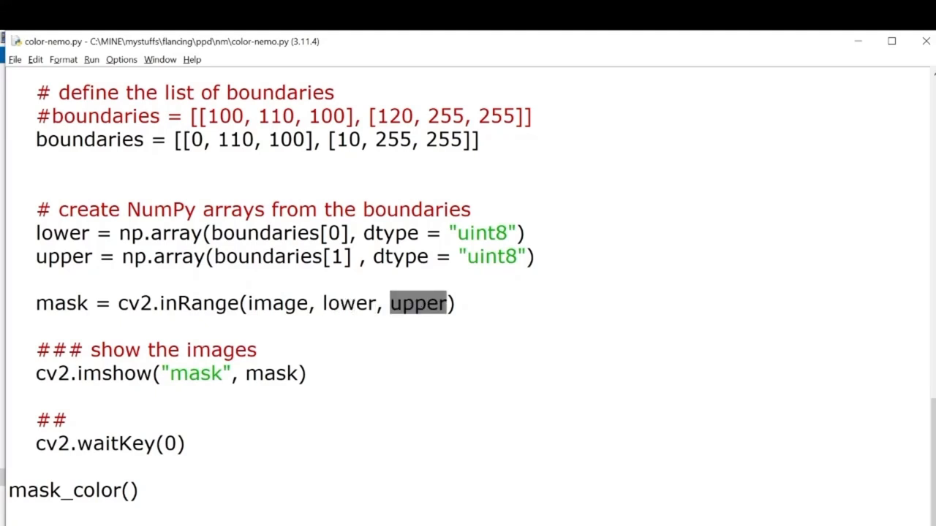
double_click(349, 303)
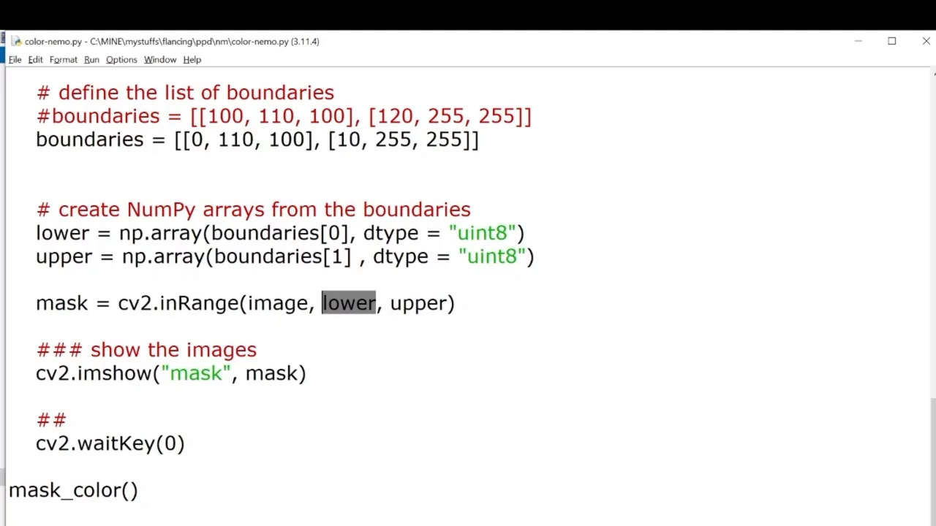
double_click(419, 303)
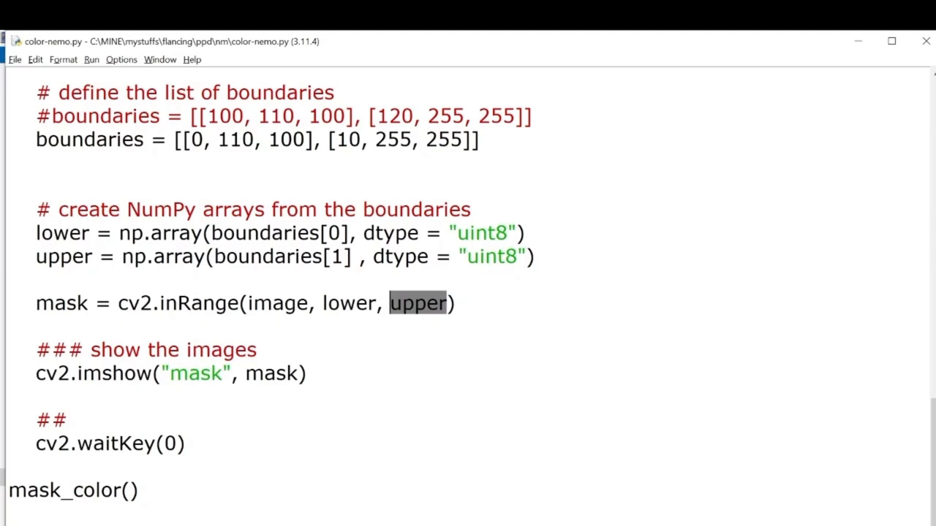
double_click(113, 373)
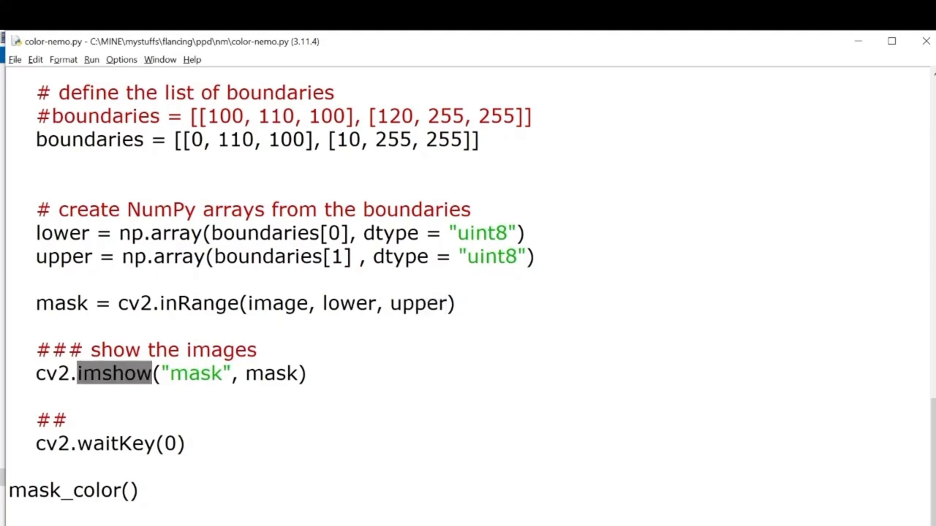
click(111, 373)
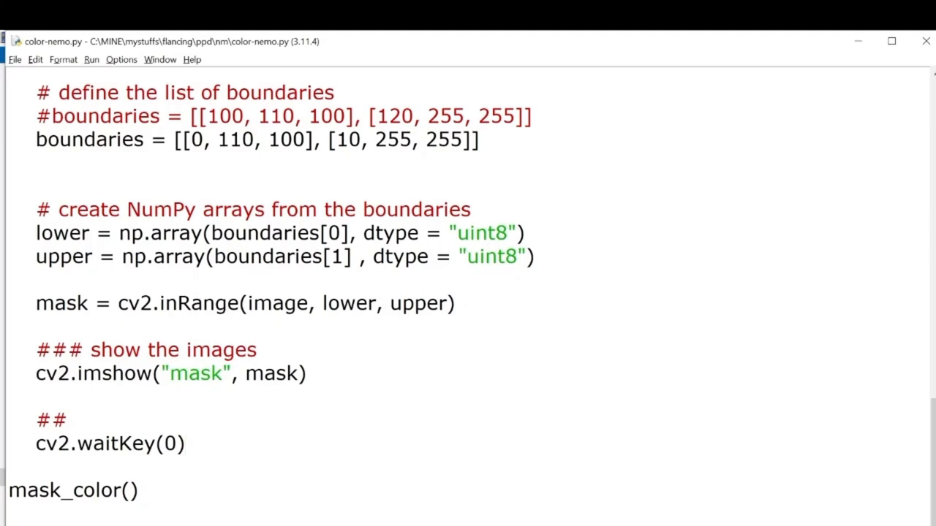
Run the script and maximize the window showing the black-and-white clownfish mask.
key(F5)
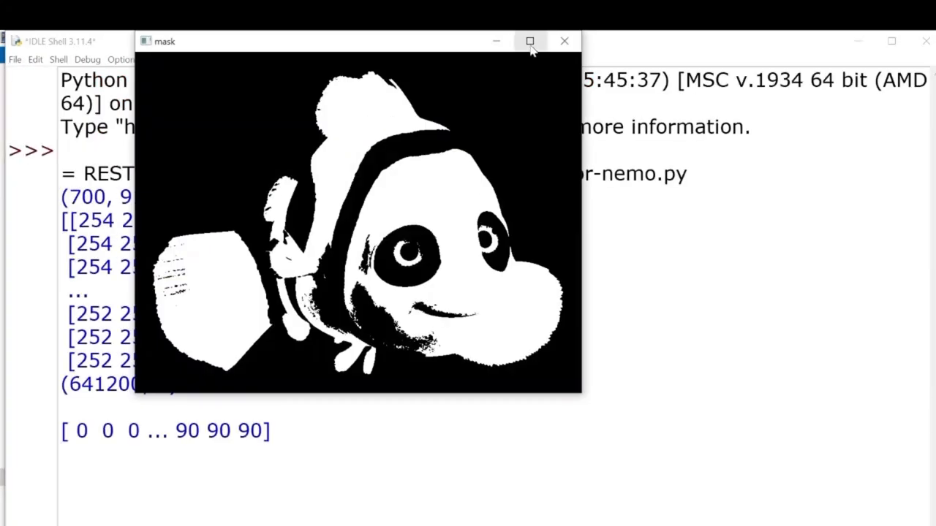
click(529, 41)
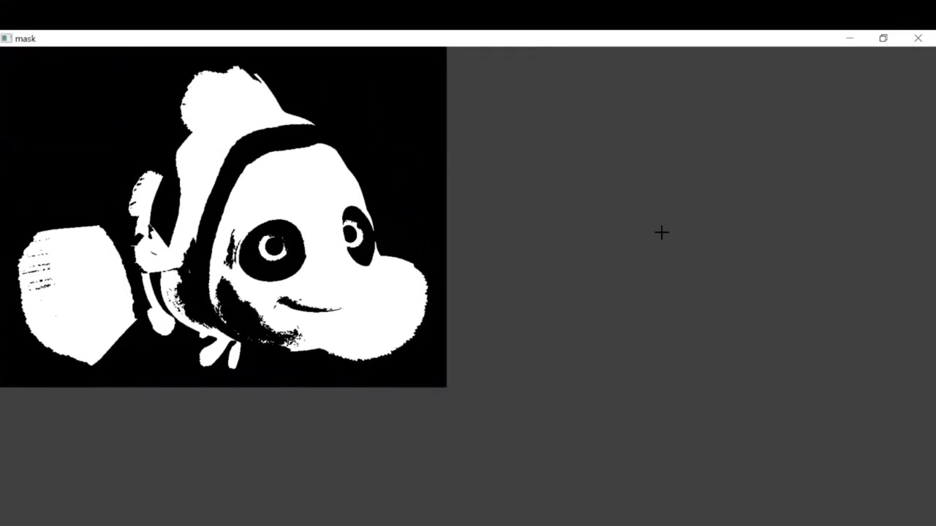
mouse_move(575, 489)
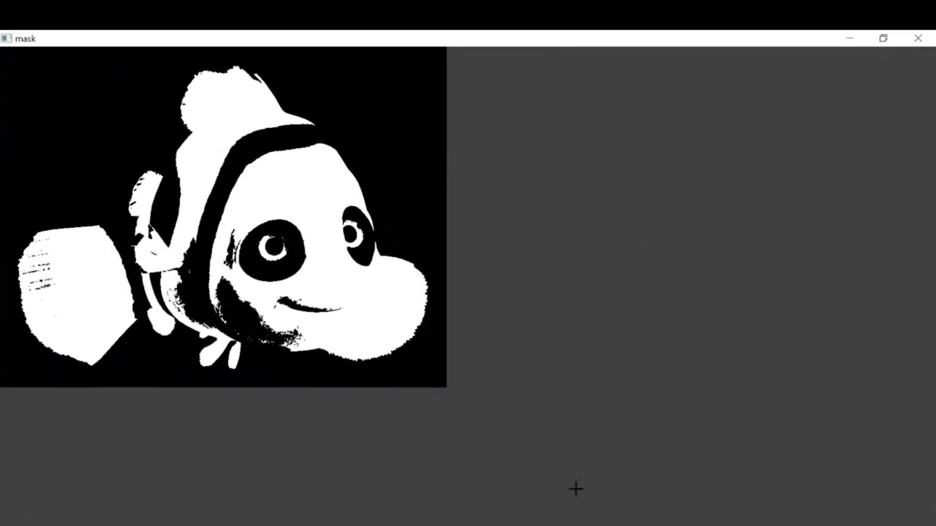
mouse_move(557, 471)
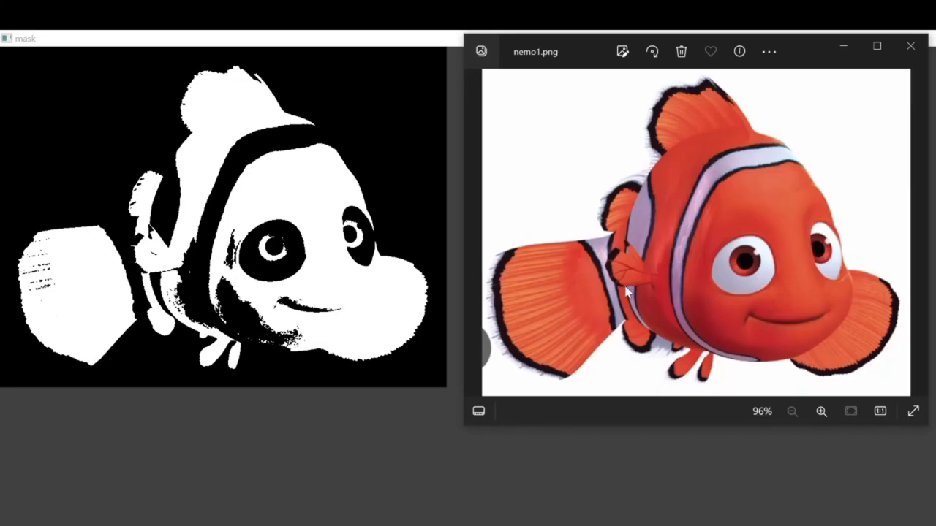
mouse_move(616, 274)
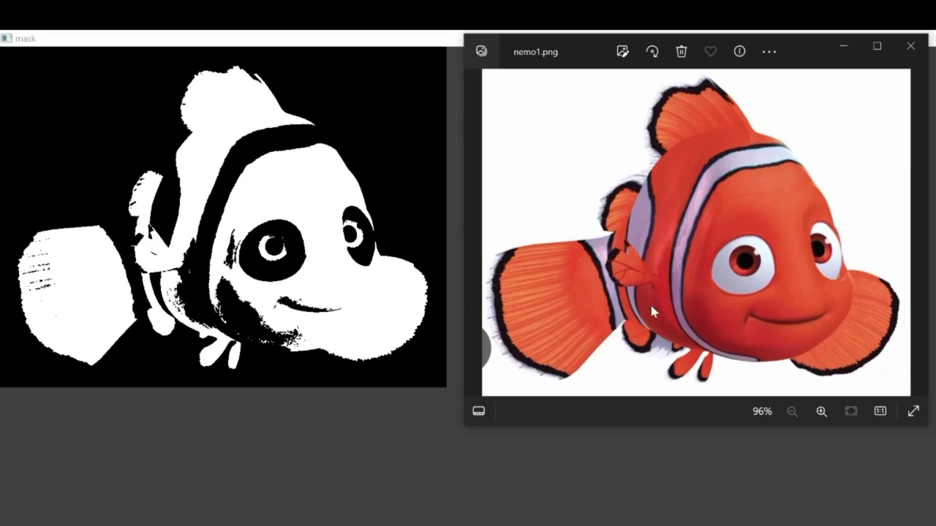
mouse_move(462, 328)
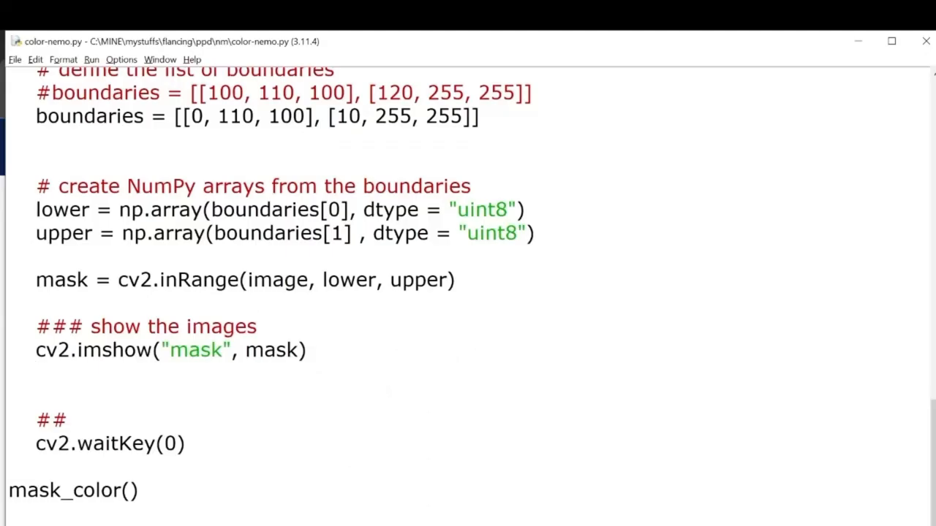
Add the bitwise_and mask, HSV-to-BGR conversion and 'masked-op' display lines, highlighting key terms.
click(37, 373)
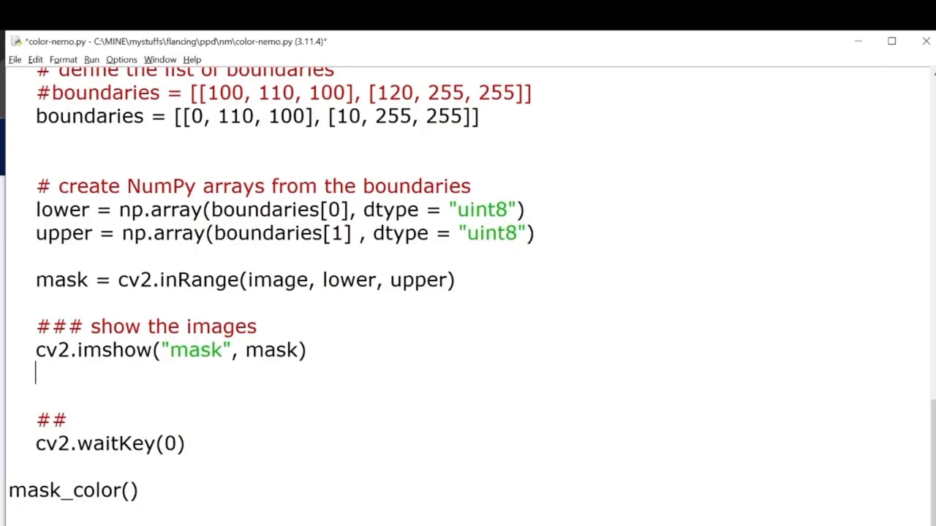
text(masked = cv2.bitwise_and(image, image, mask=mask))
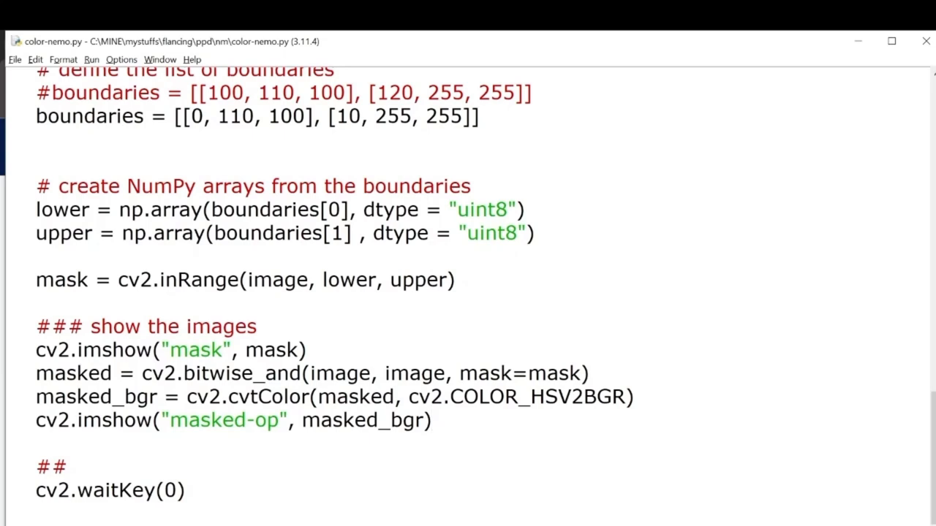
double_click(555, 373)
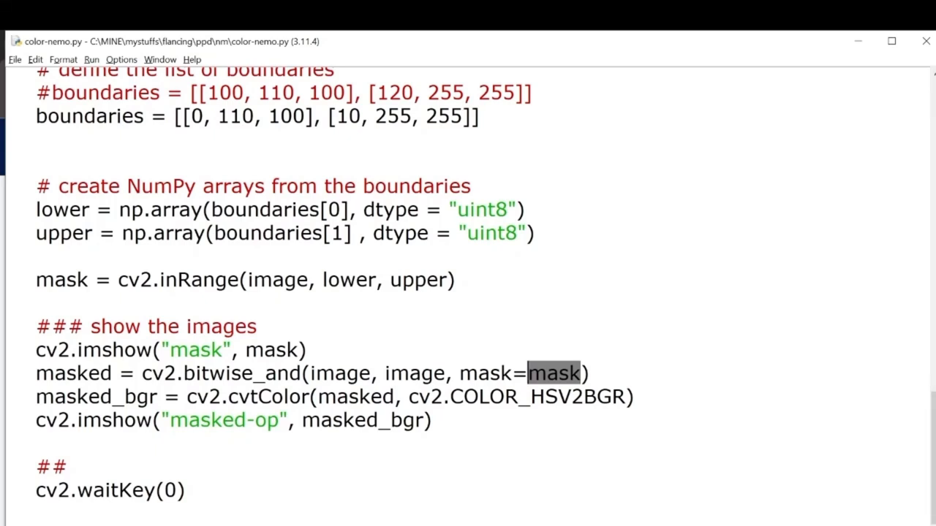
double_click(71, 373)
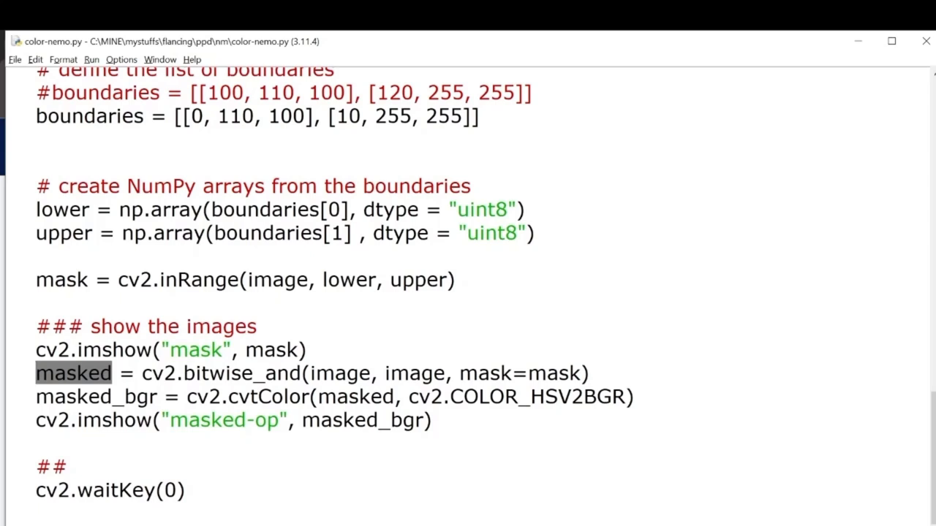
double_click(537, 397)
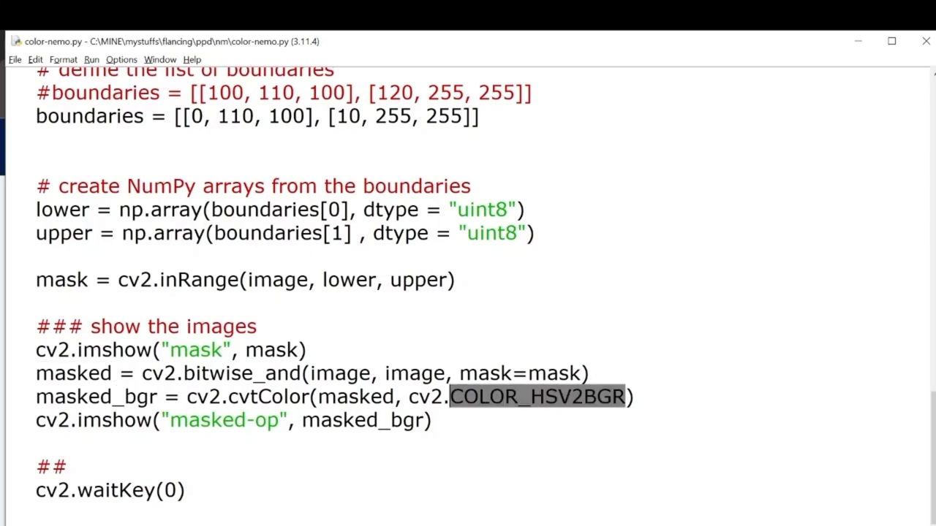
double_click(362, 420)
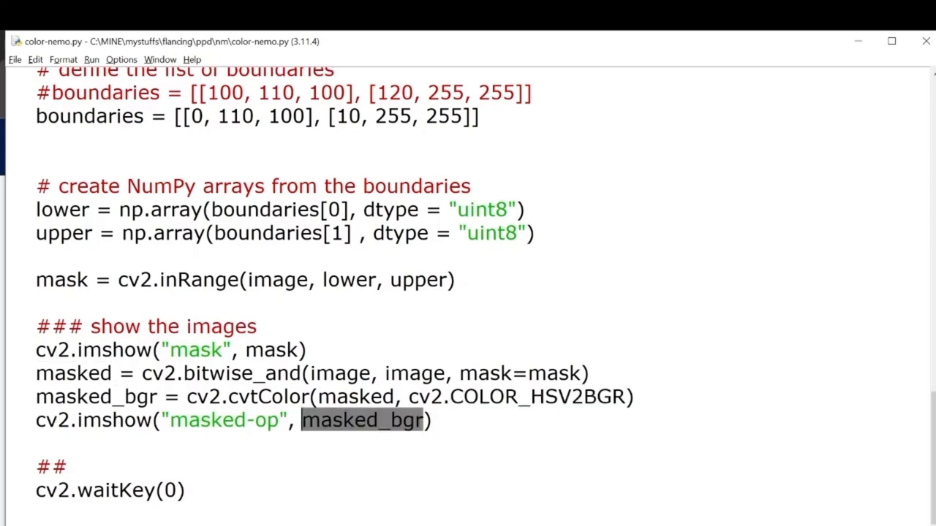
click(329, 421)
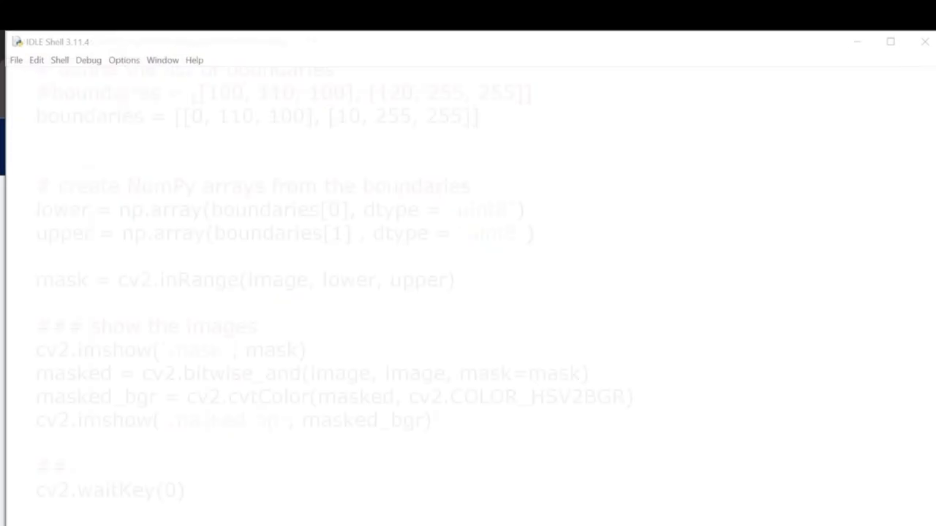
Run the script to display the clownfish mask and the masked-op window.
key(F5)
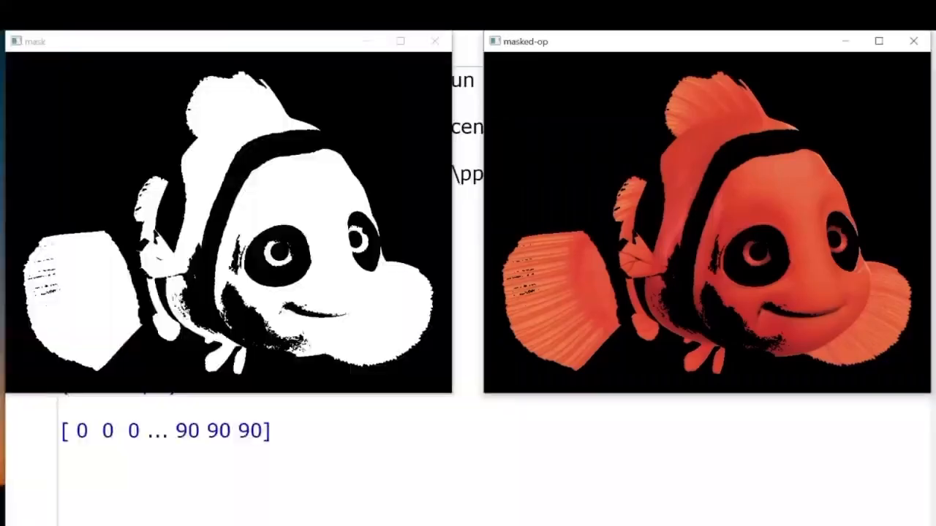
mouse_move(380, 282)
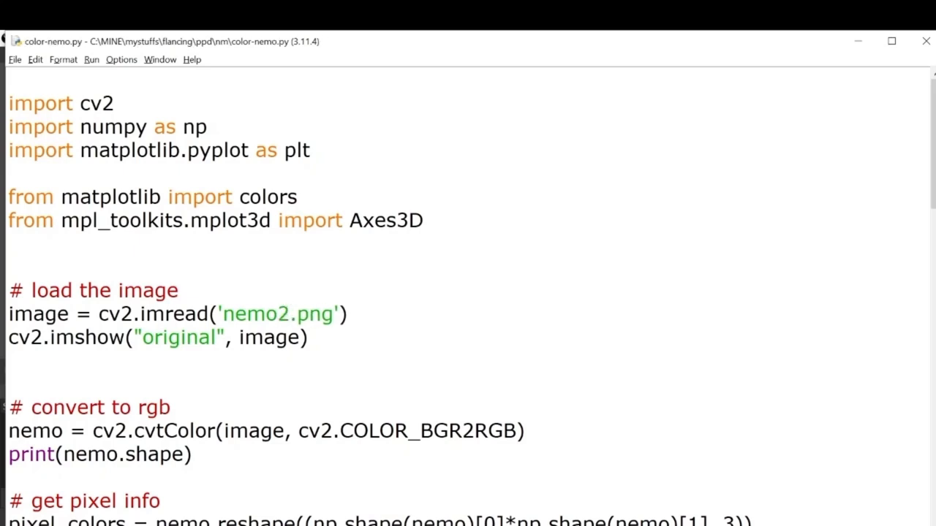
Change the loaded image from nemo2.png to nemo3.png and rerun the script.
key(F5)
text(3)
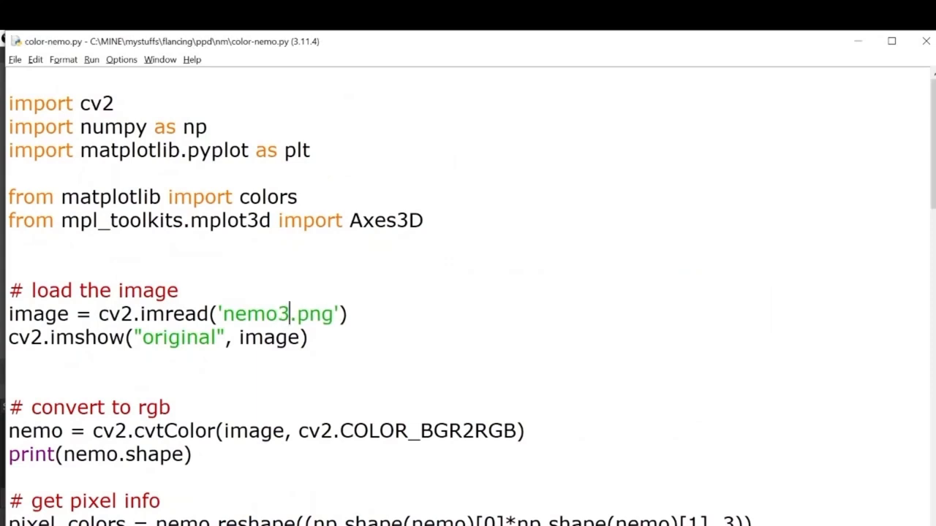
key(F5)
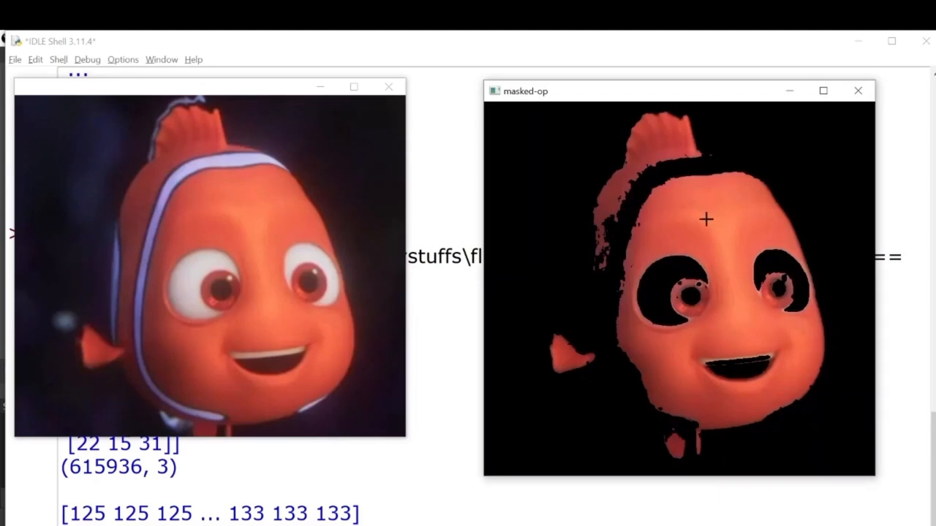
mouse_move(670, 341)
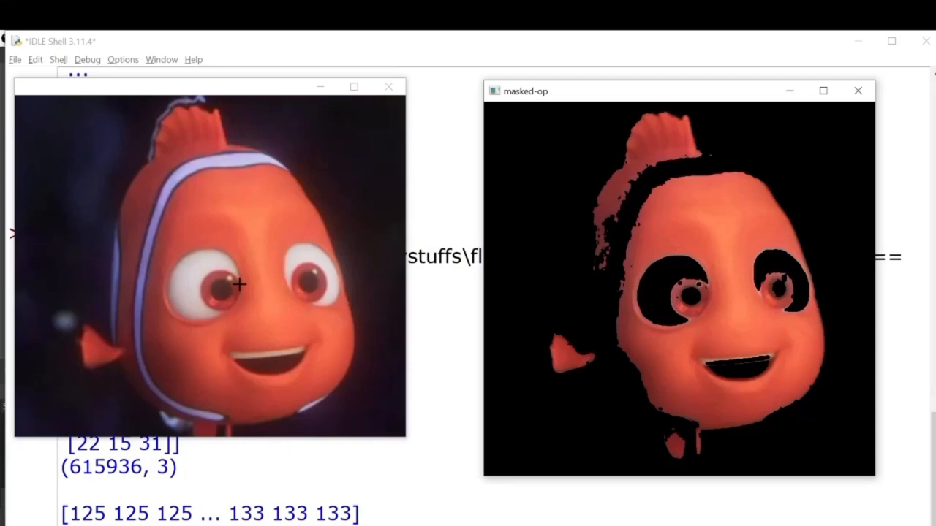
mouse_move(220, 322)
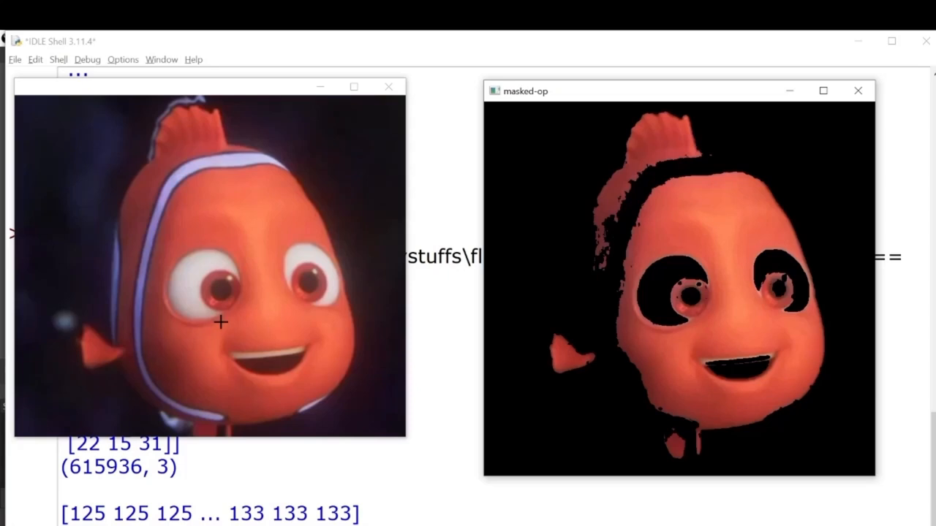
mouse_move(329, 326)
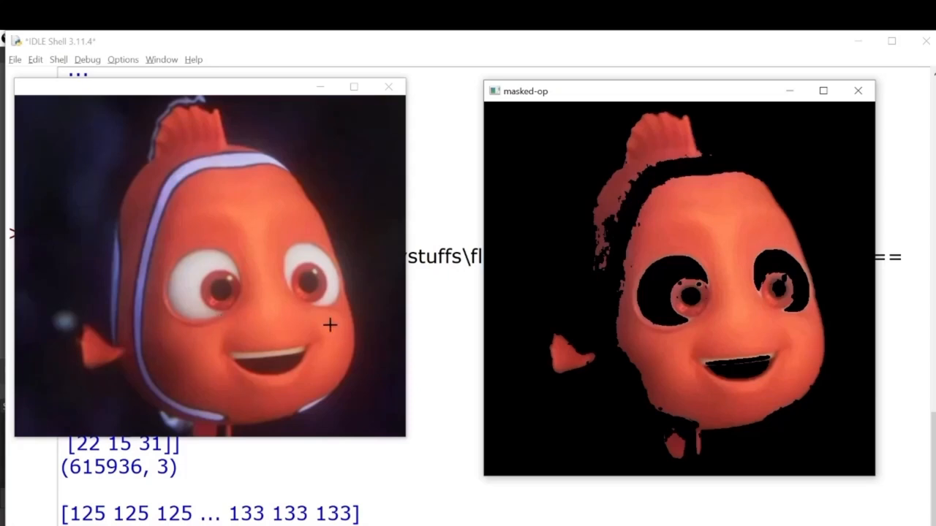